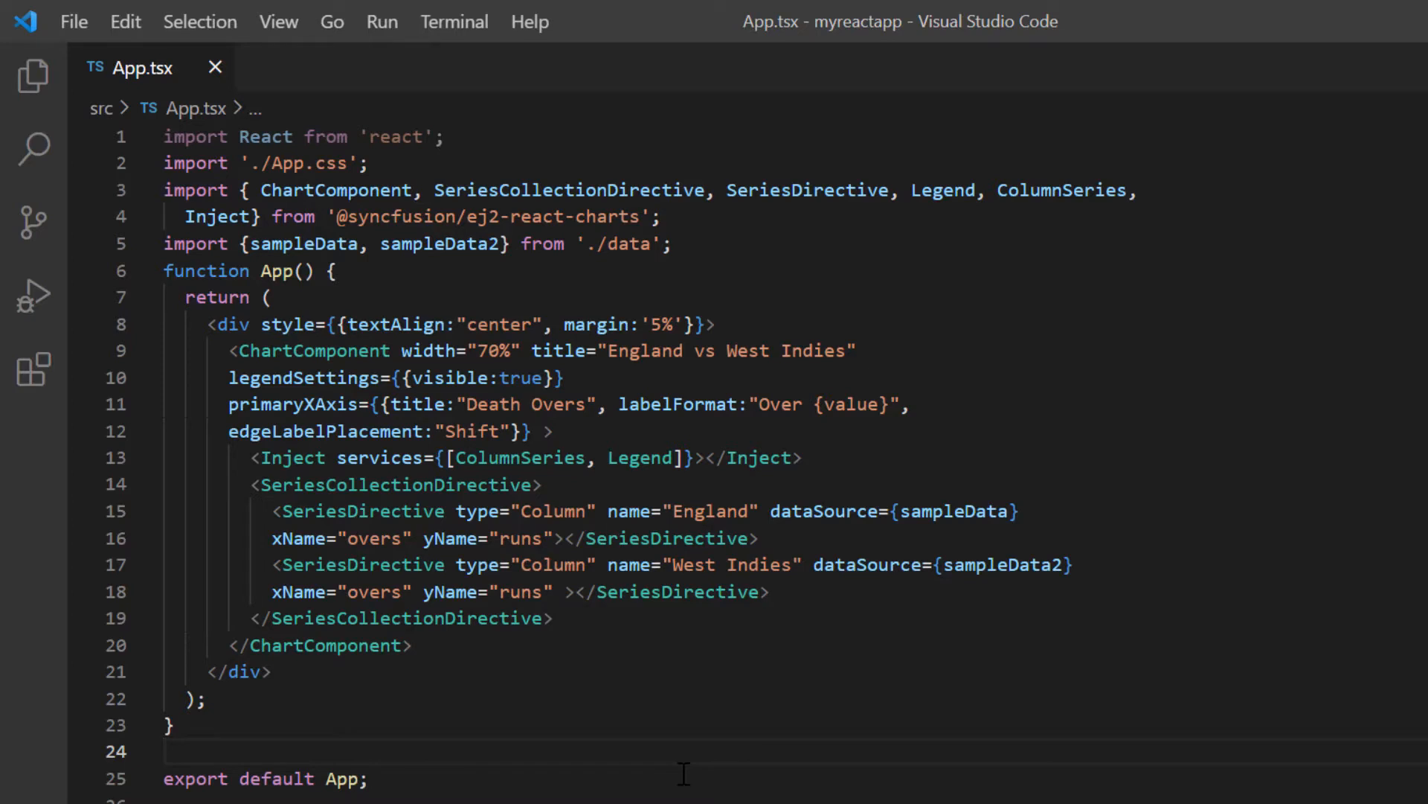
pyautogui.moveTo(500, 524)
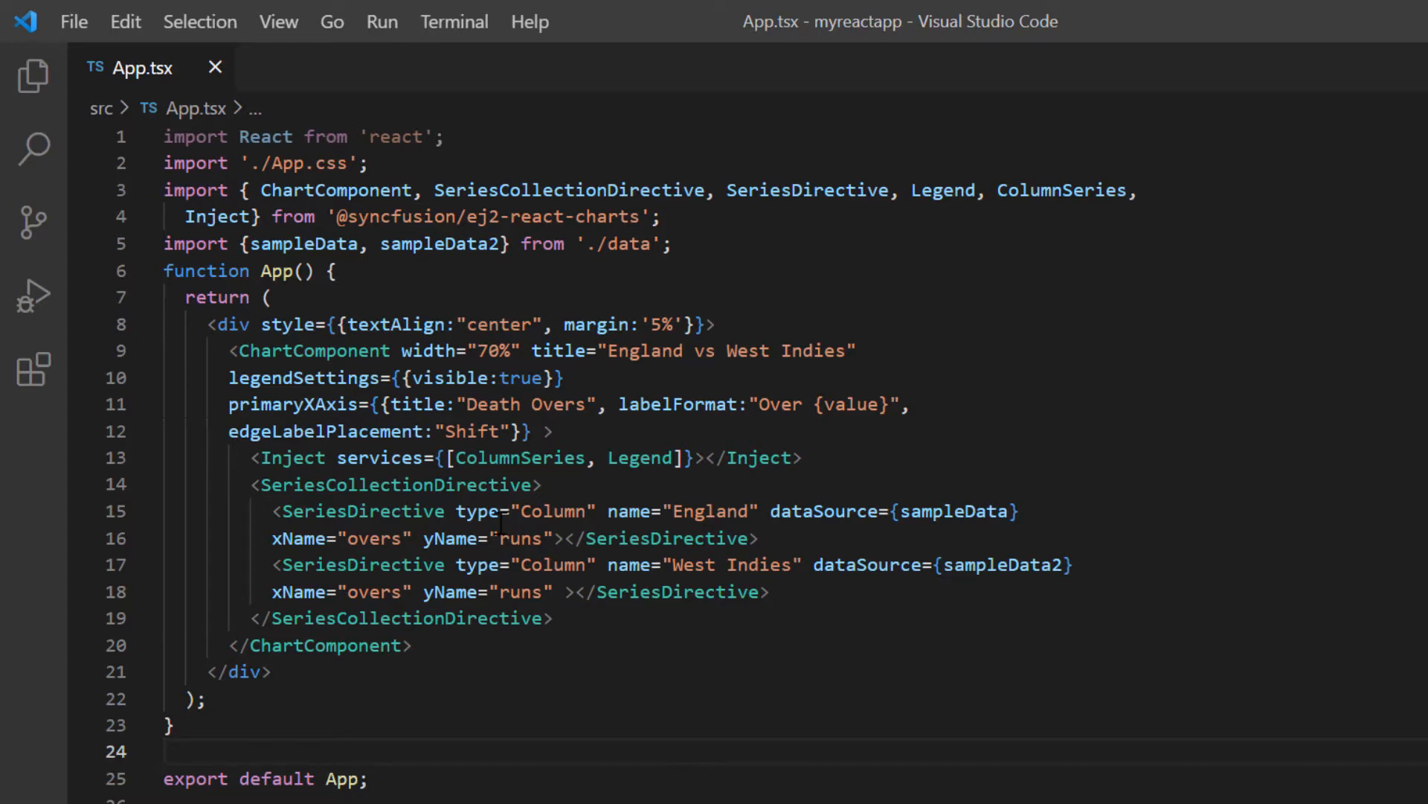
# Step: Import and inject Tooltip, then set tooltip={{enable:true}} on the ChartComponent
pyautogui.write('Tooltip')
pyautogui.click(527, 456)
pyautogui.write(', T')
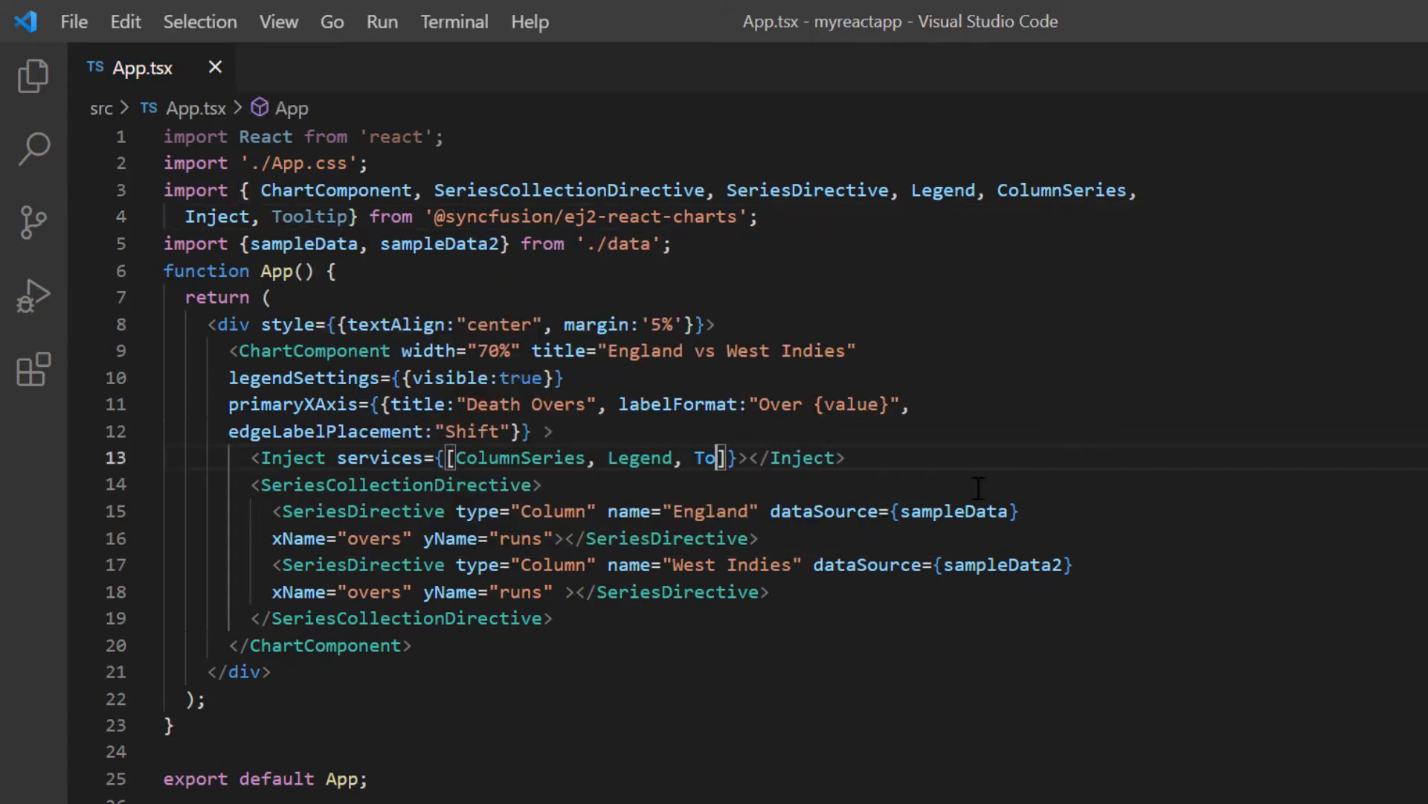
pyautogui.write('oltip')
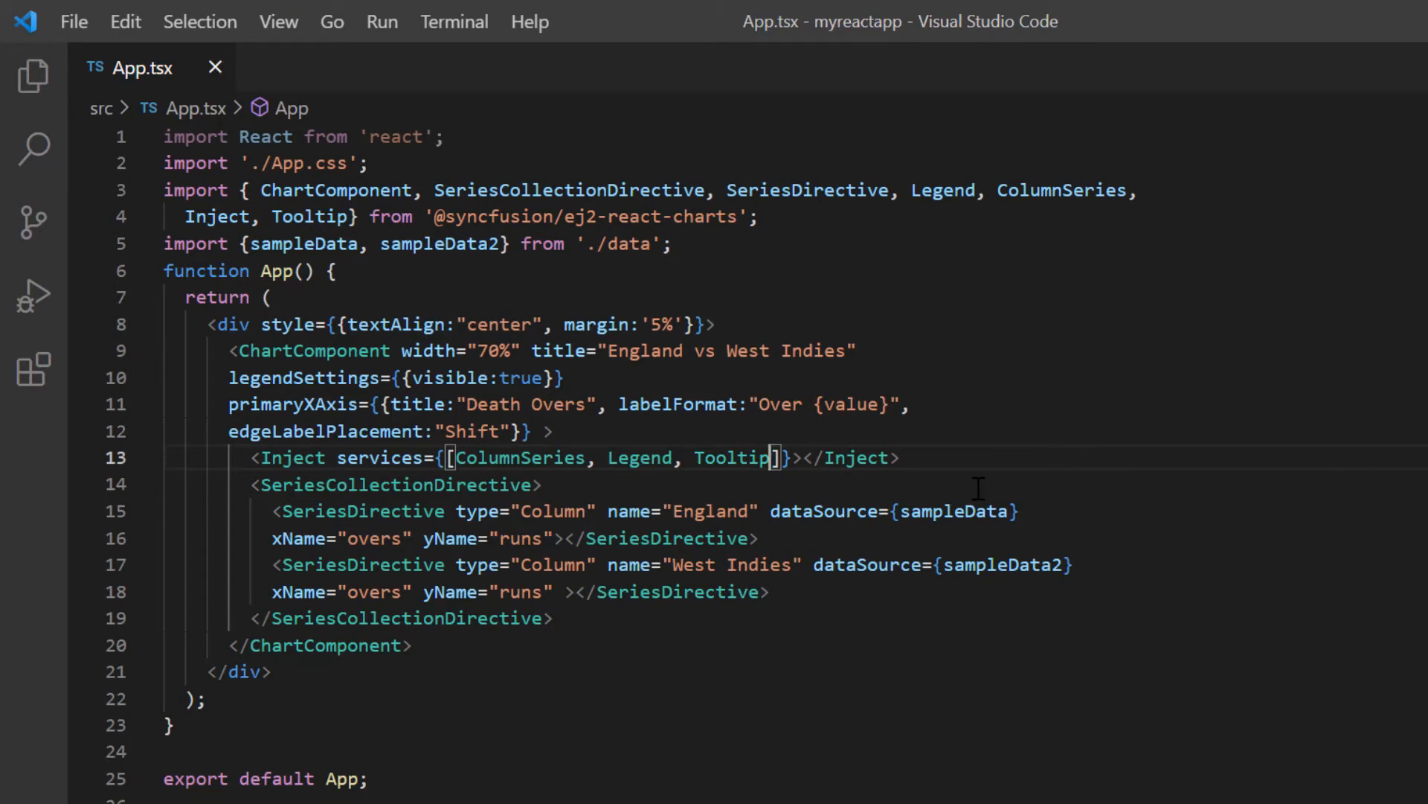
pyautogui.write('to>')
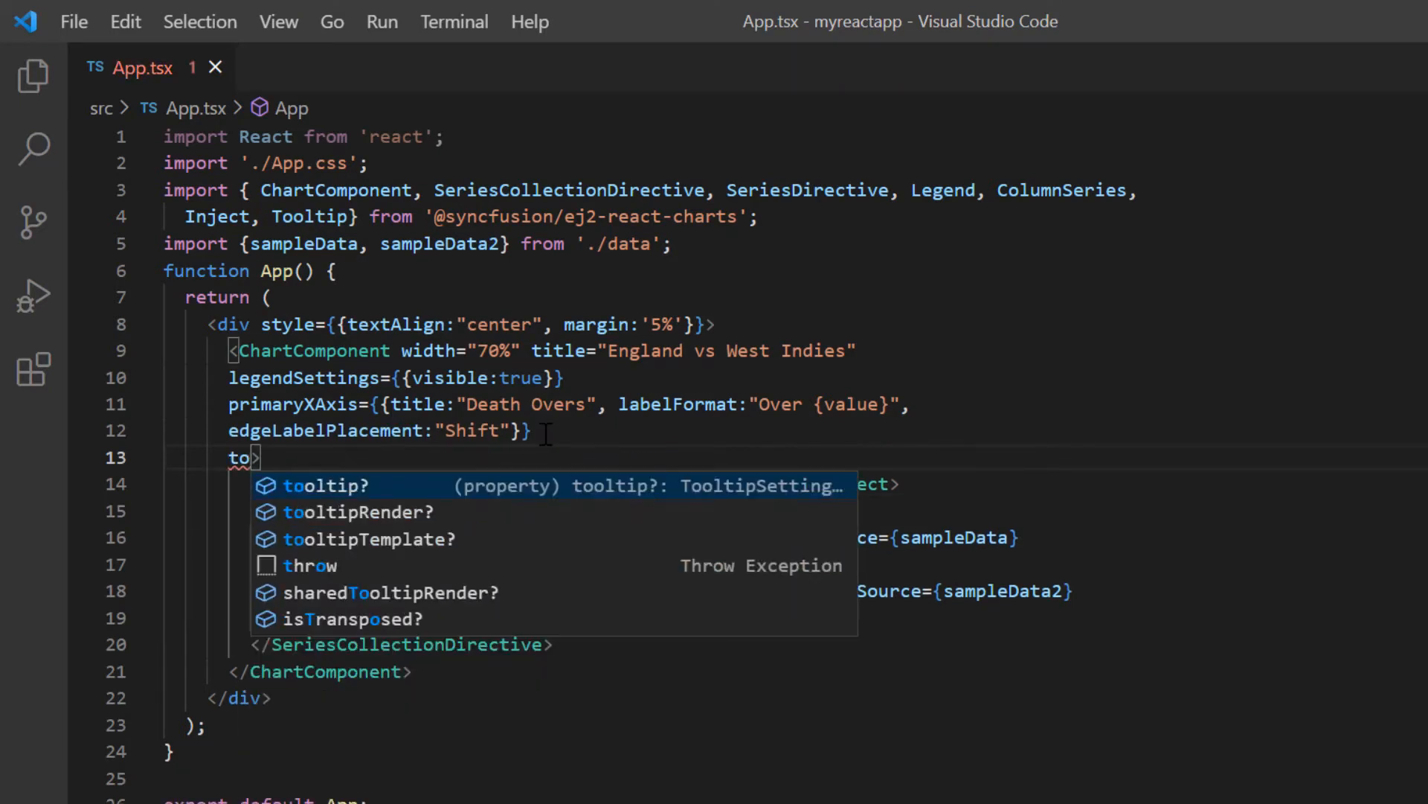
pyautogui.click(336, 485)
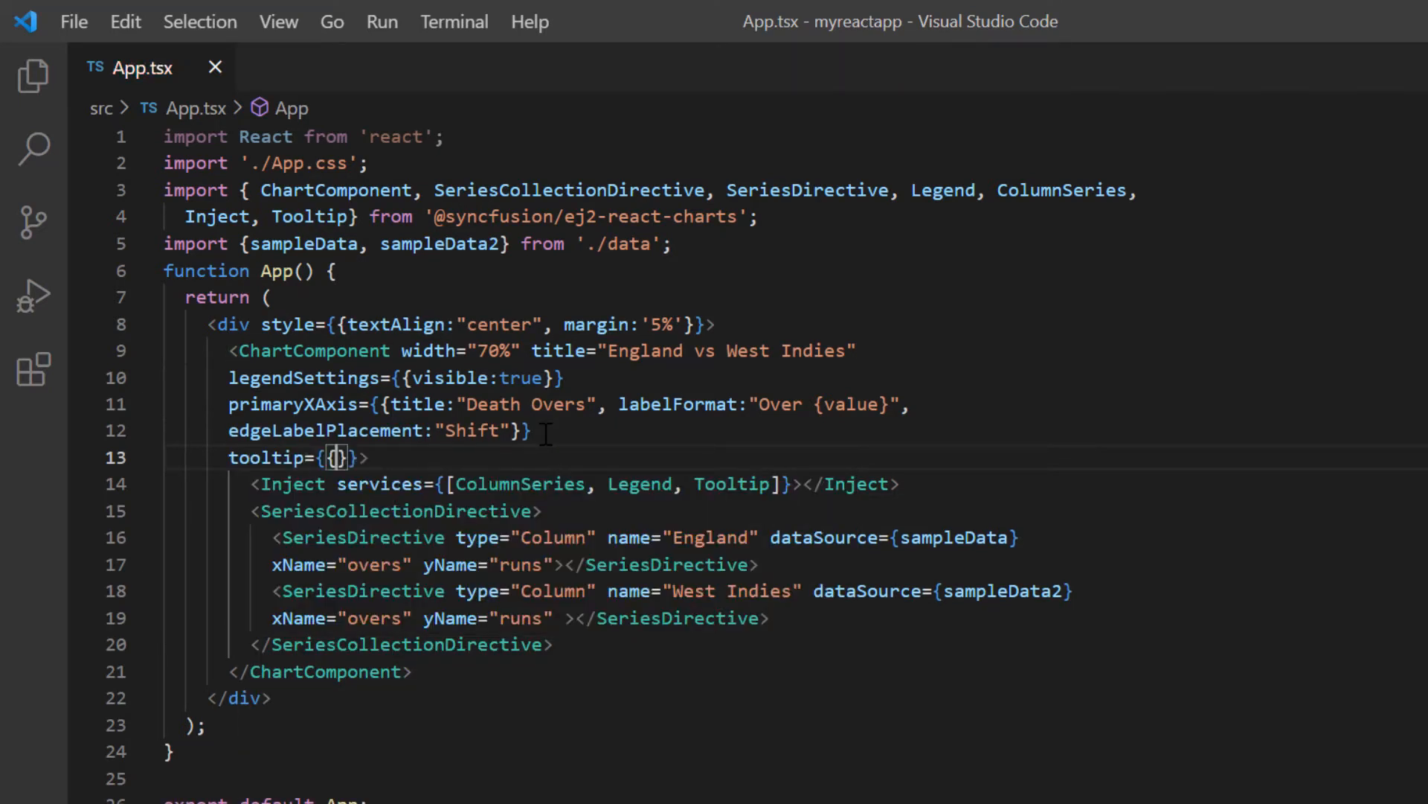
pyautogui.write('enable:tr')
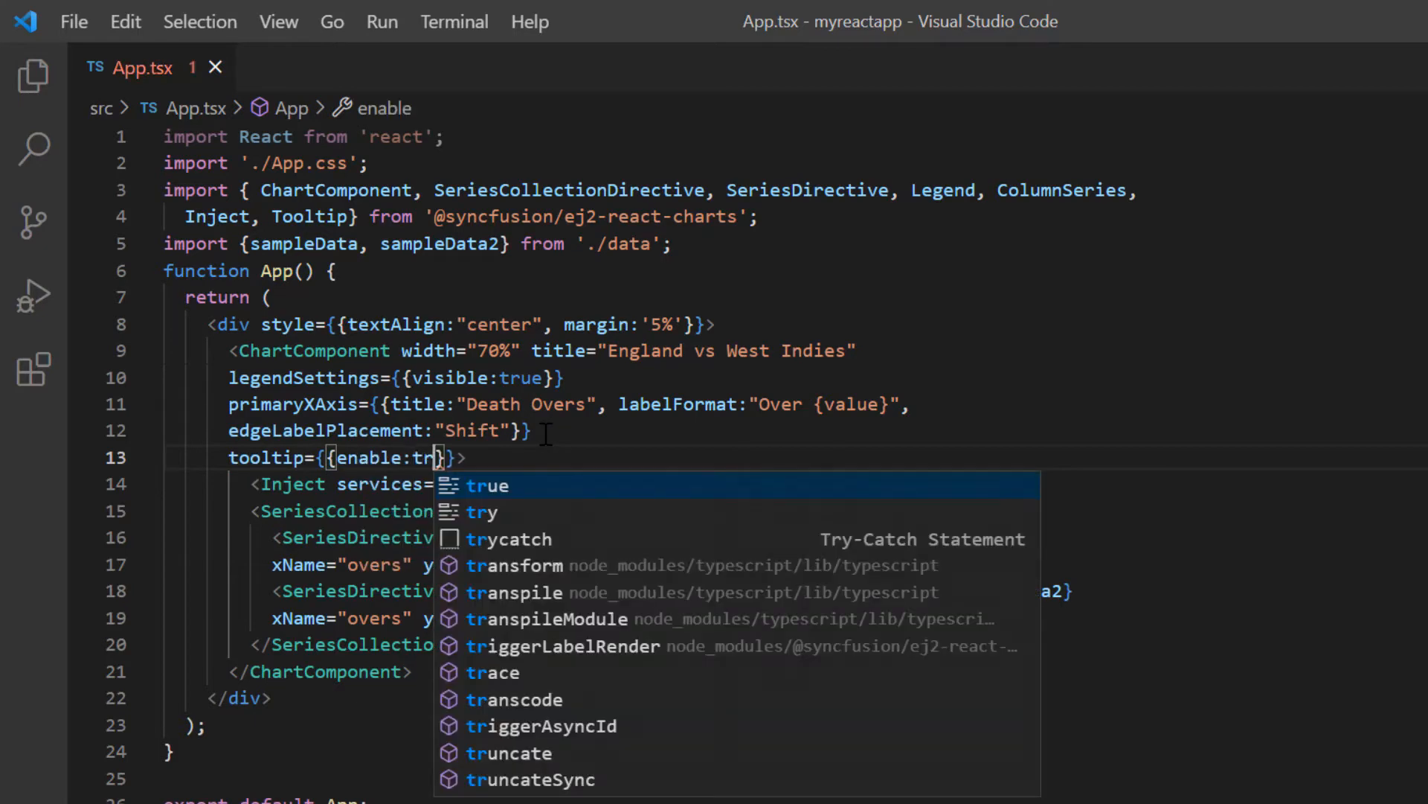
pyautogui.press('alt+tab')
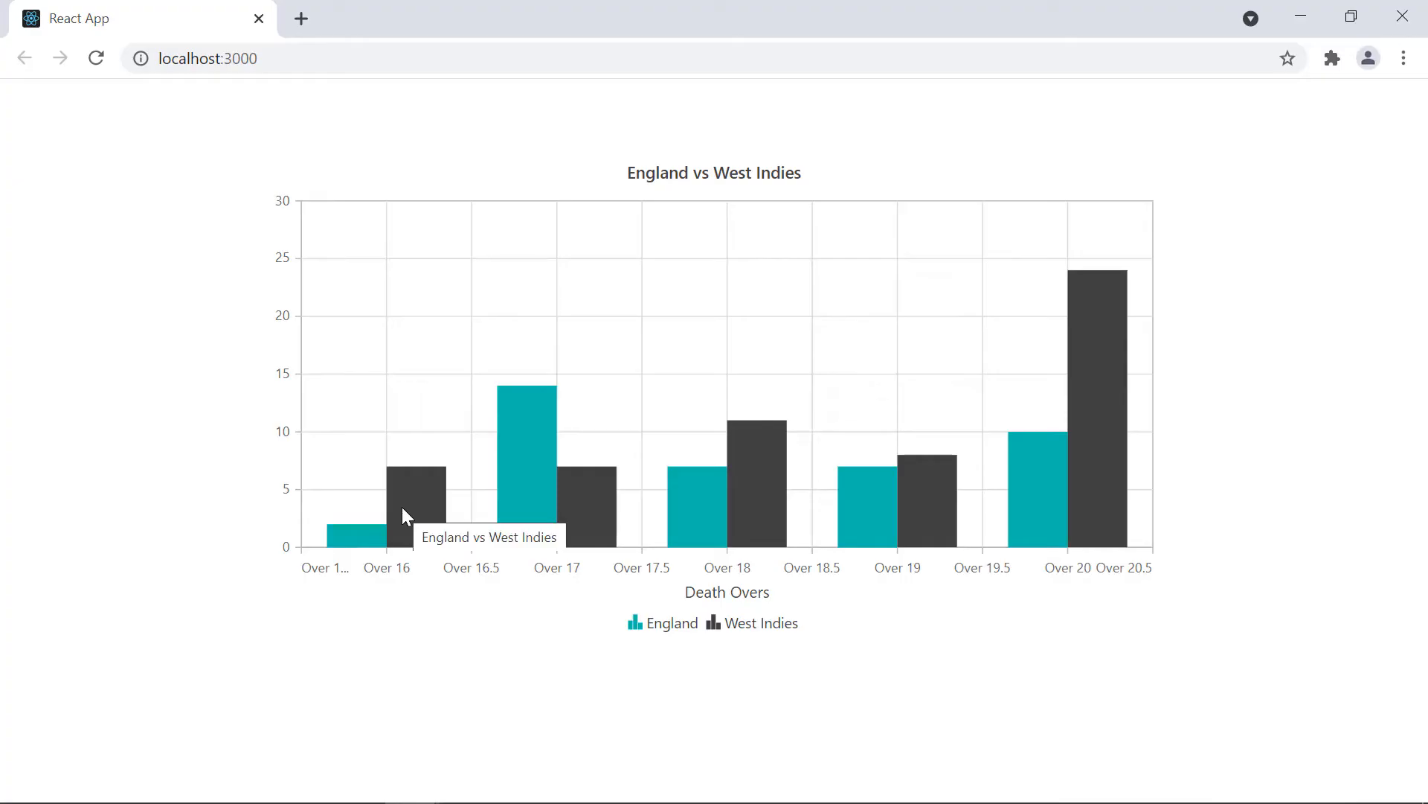
pyautogui.moveTo(415, 492)
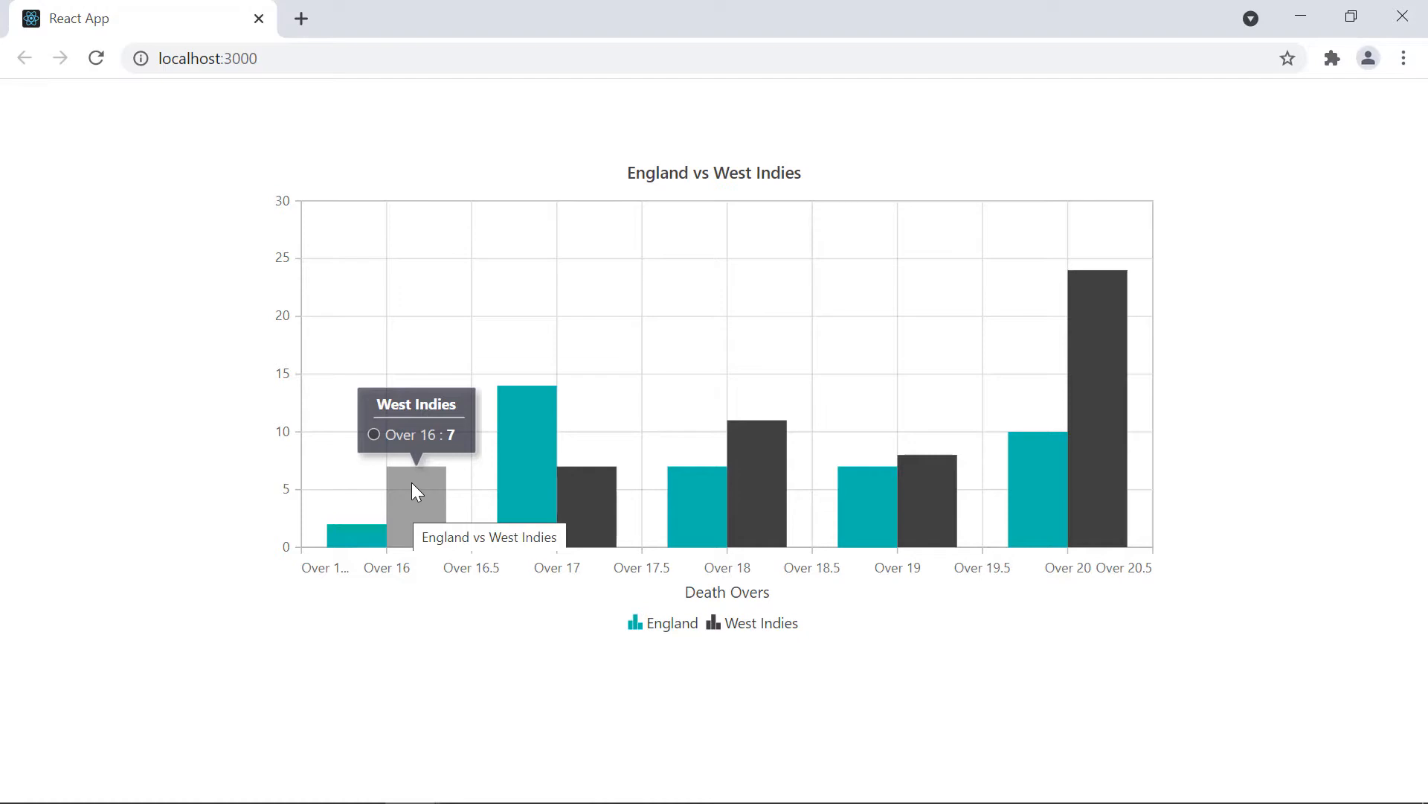
pyautogui.moveTo(485, 429)
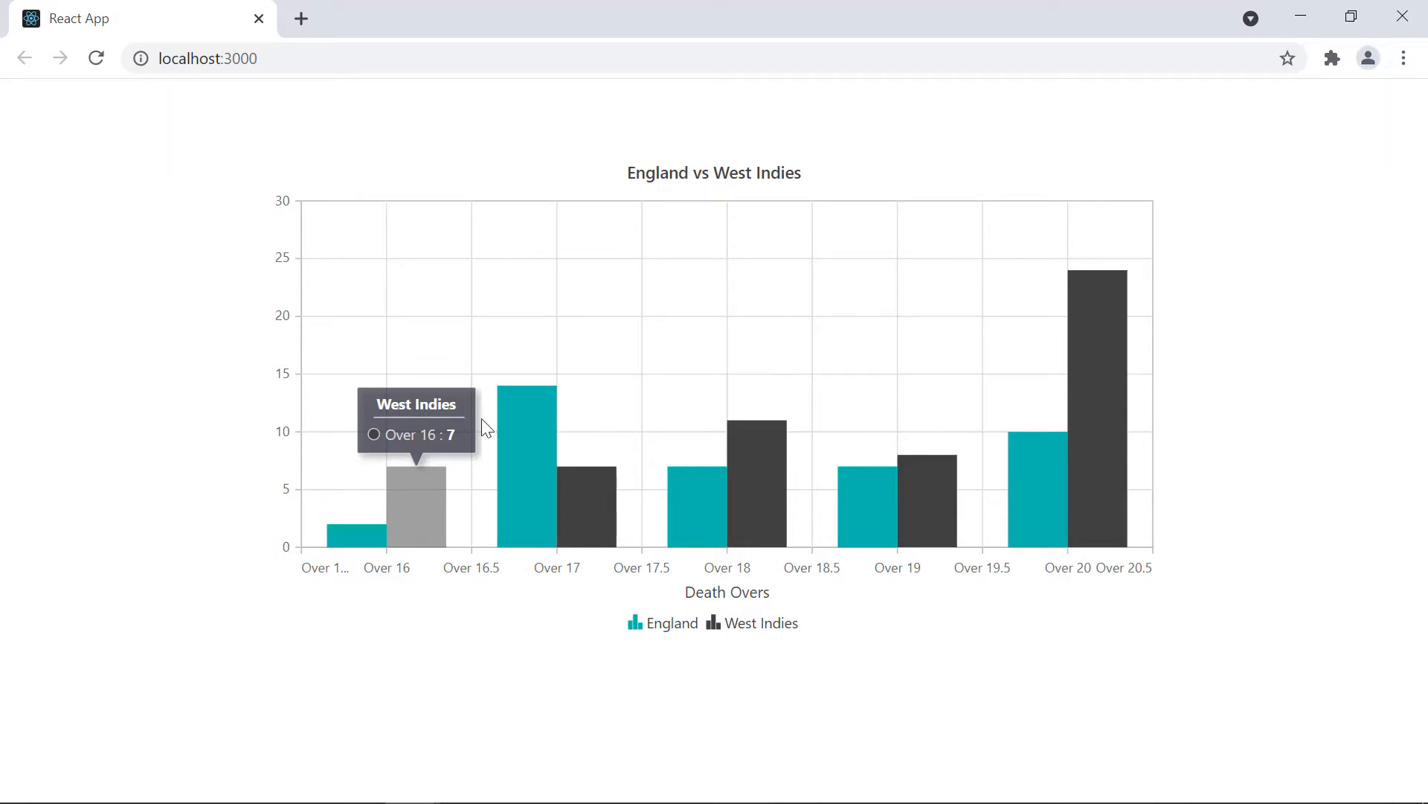
pyautogui.moveTo(524, 395)
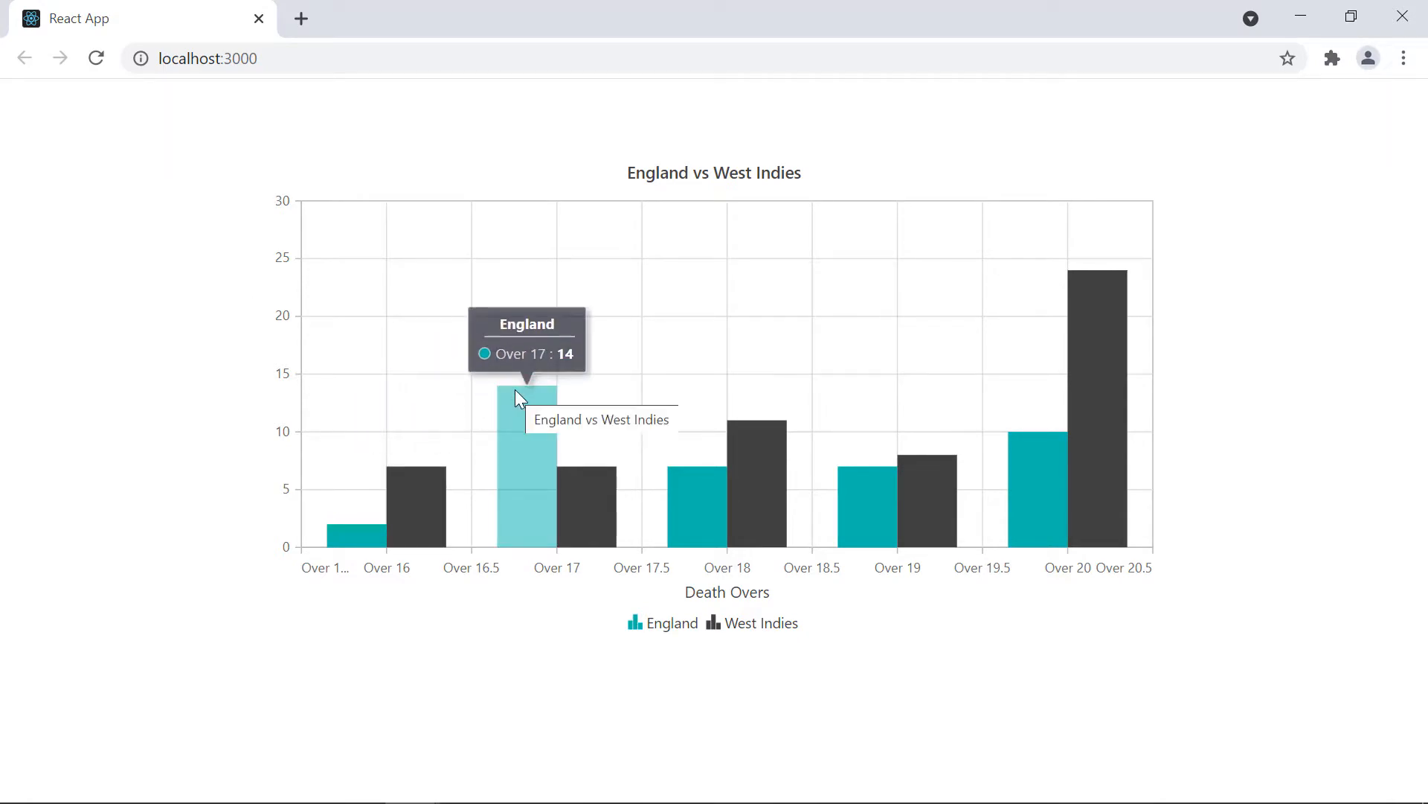
pyautogui.moveTo(592, 492)
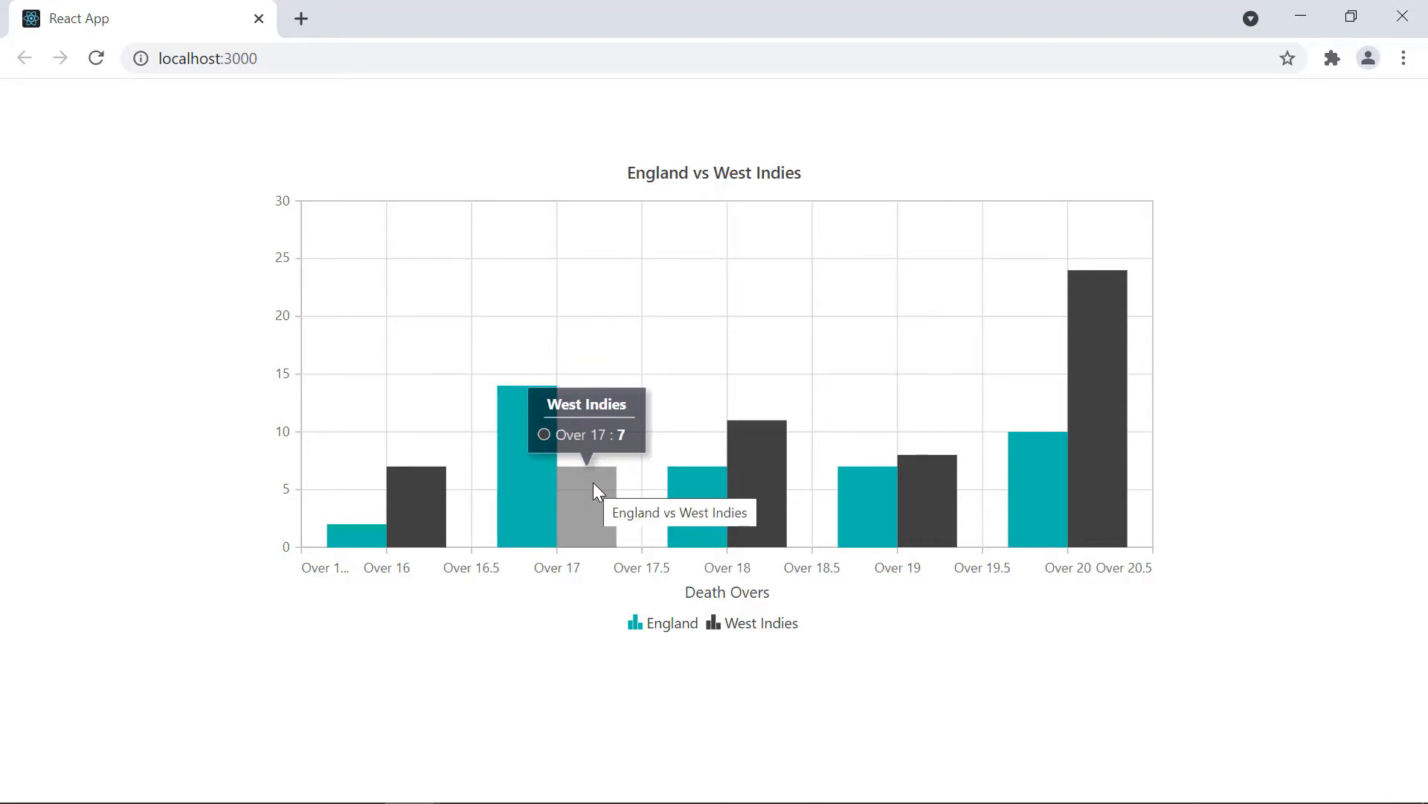
pyautogui.press('alt+tab')
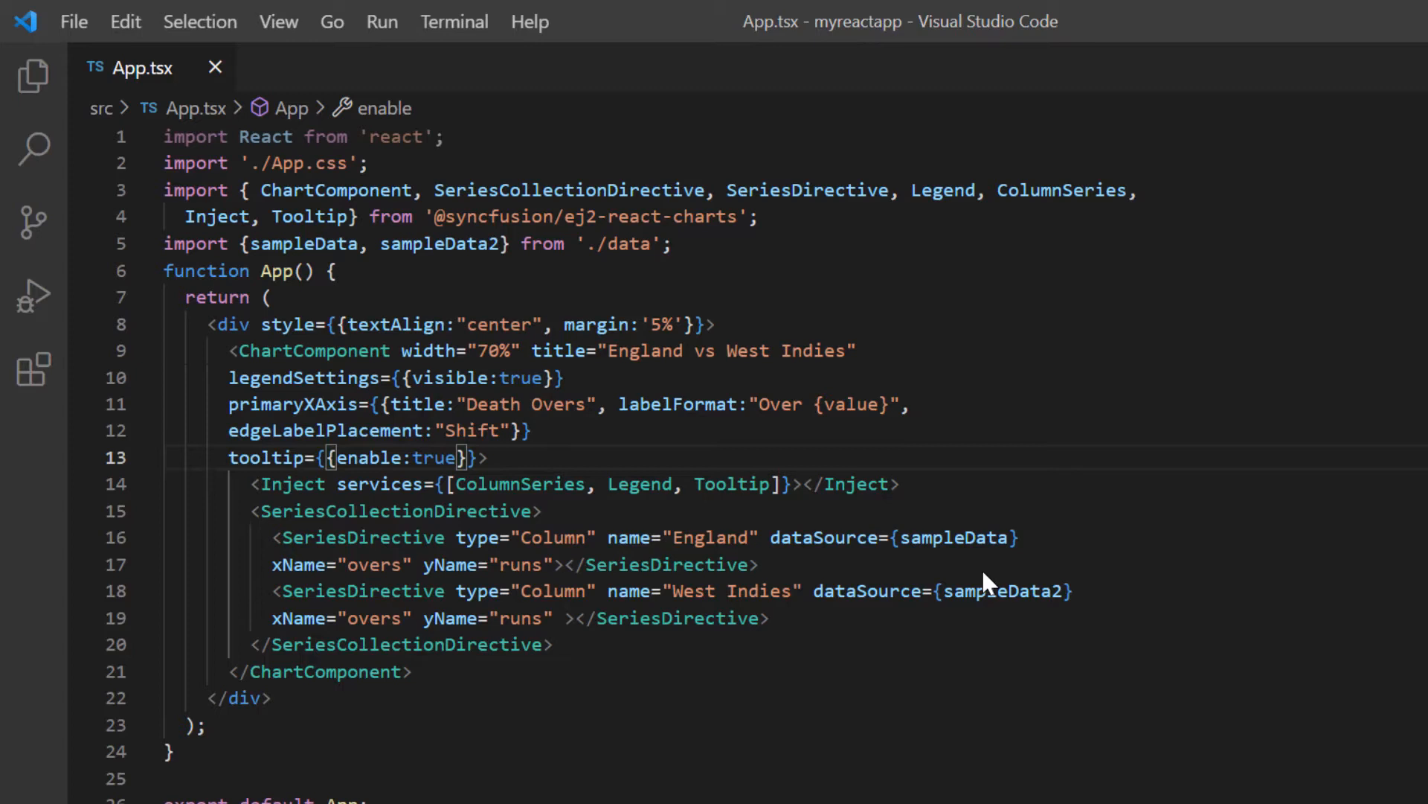
# Step: Add tooltip format "${point.x}: <b>${point.y} Runs</b>" after enable:true
pyautogui.write(',')
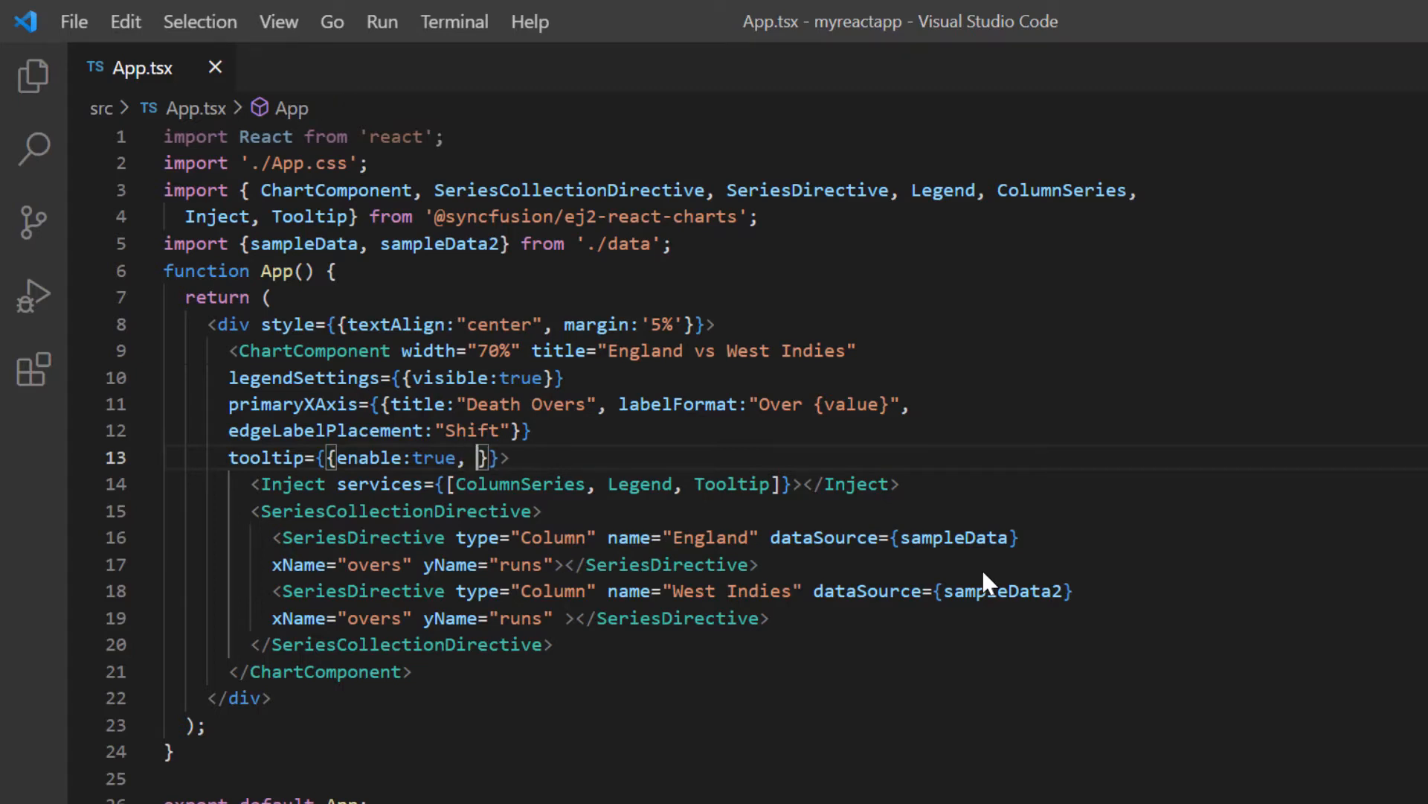
pyautogui.write('format')
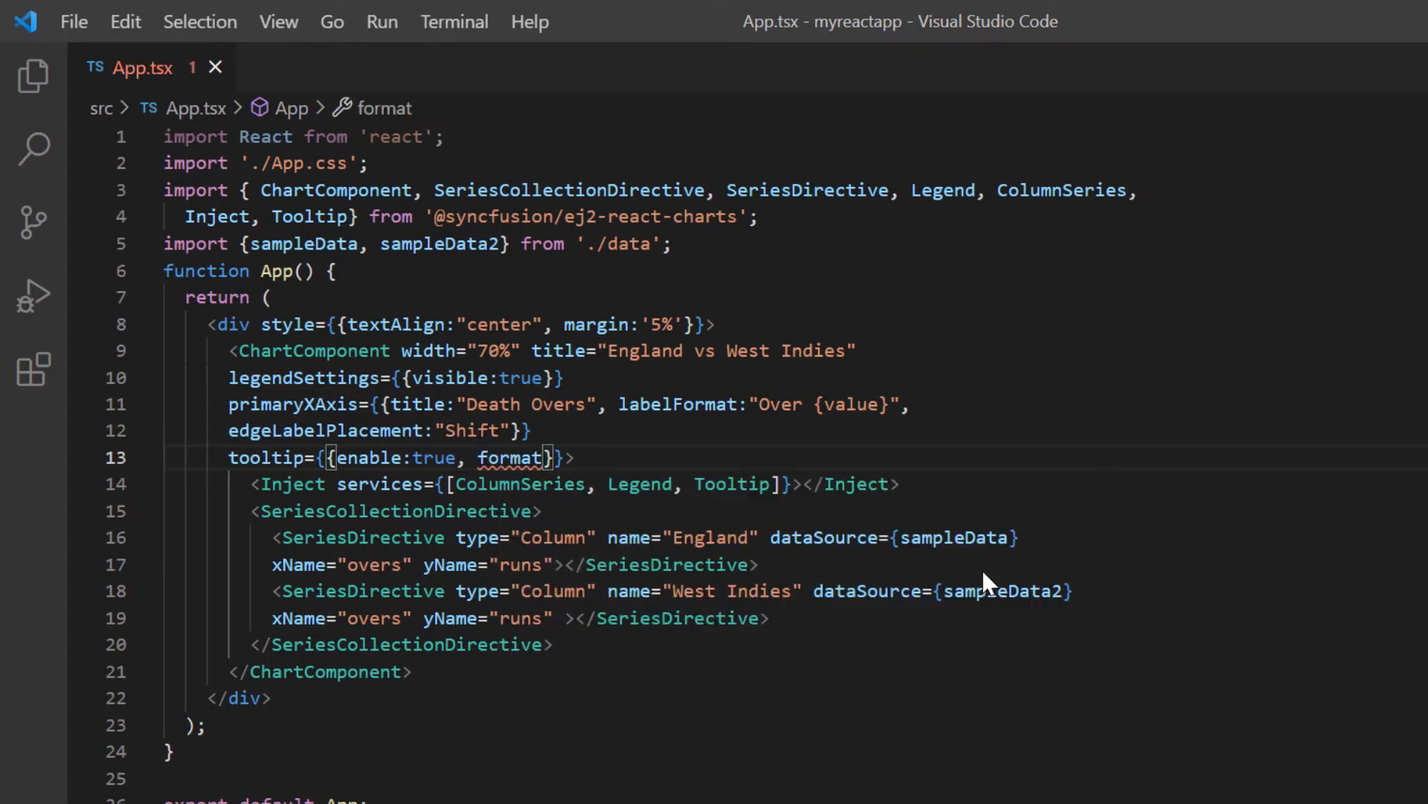
pyautogui.write(':"${point.x}: <b>${point.y}</b>"')
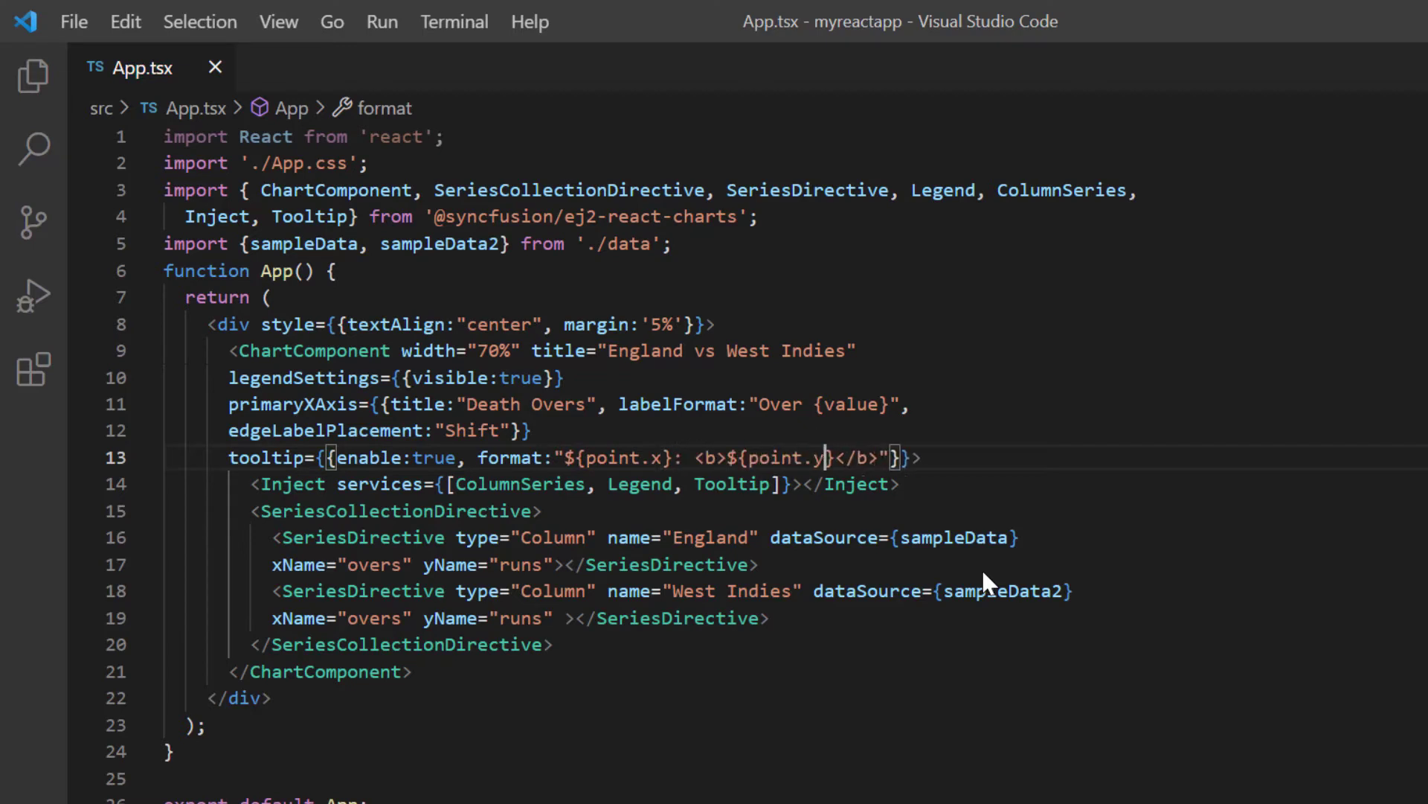
pyautogui.write('Runs')
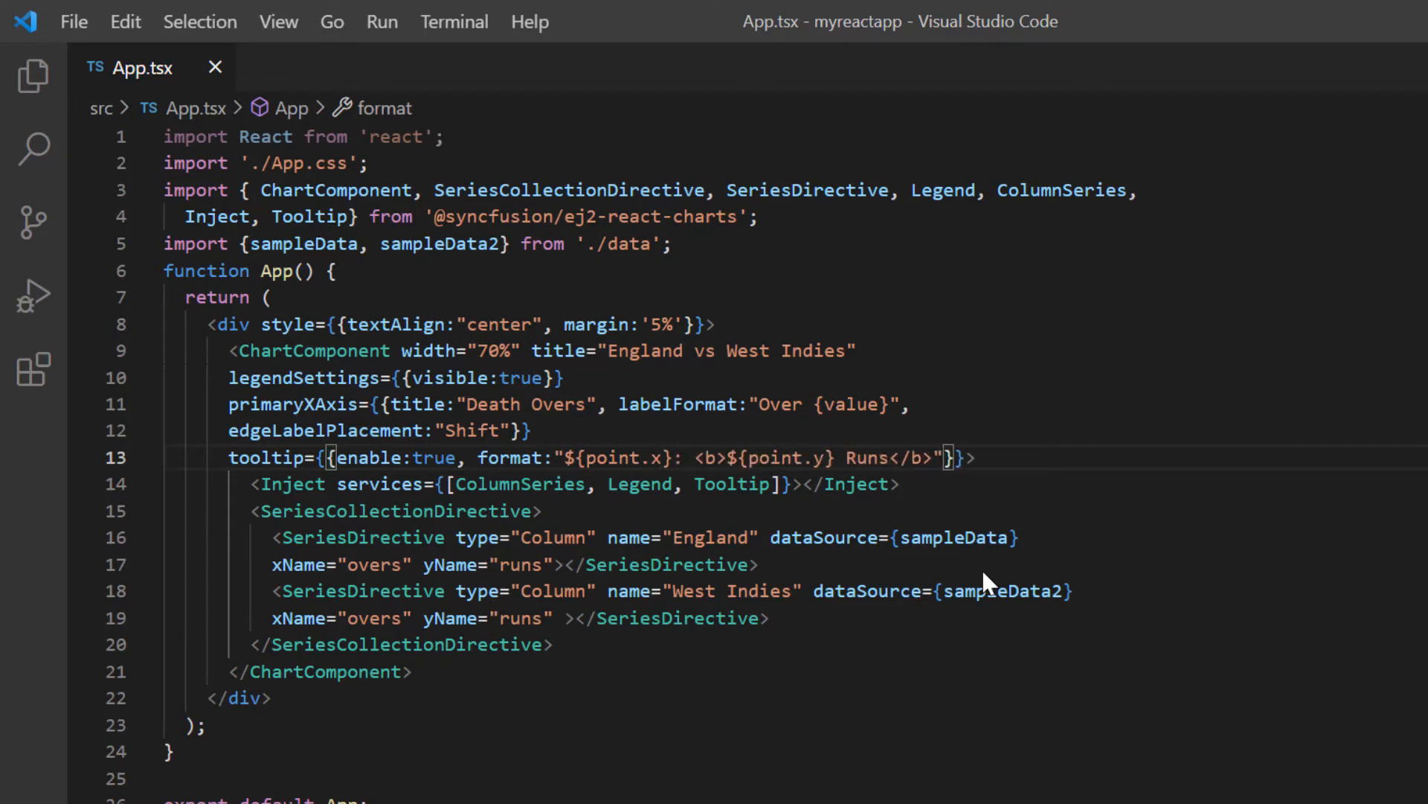
pyautogui.click(539, 511)
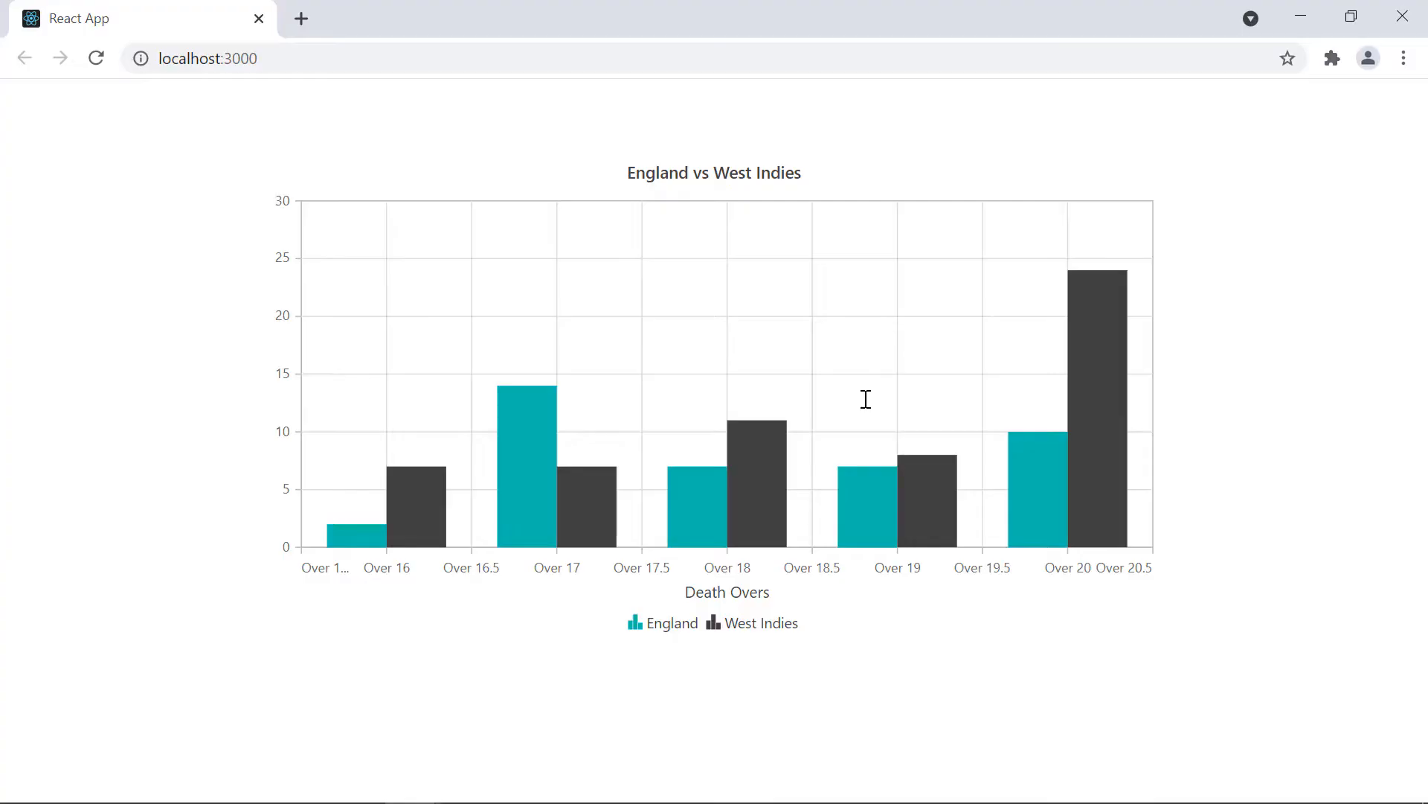
pyautogui.moveTo(419, 473)
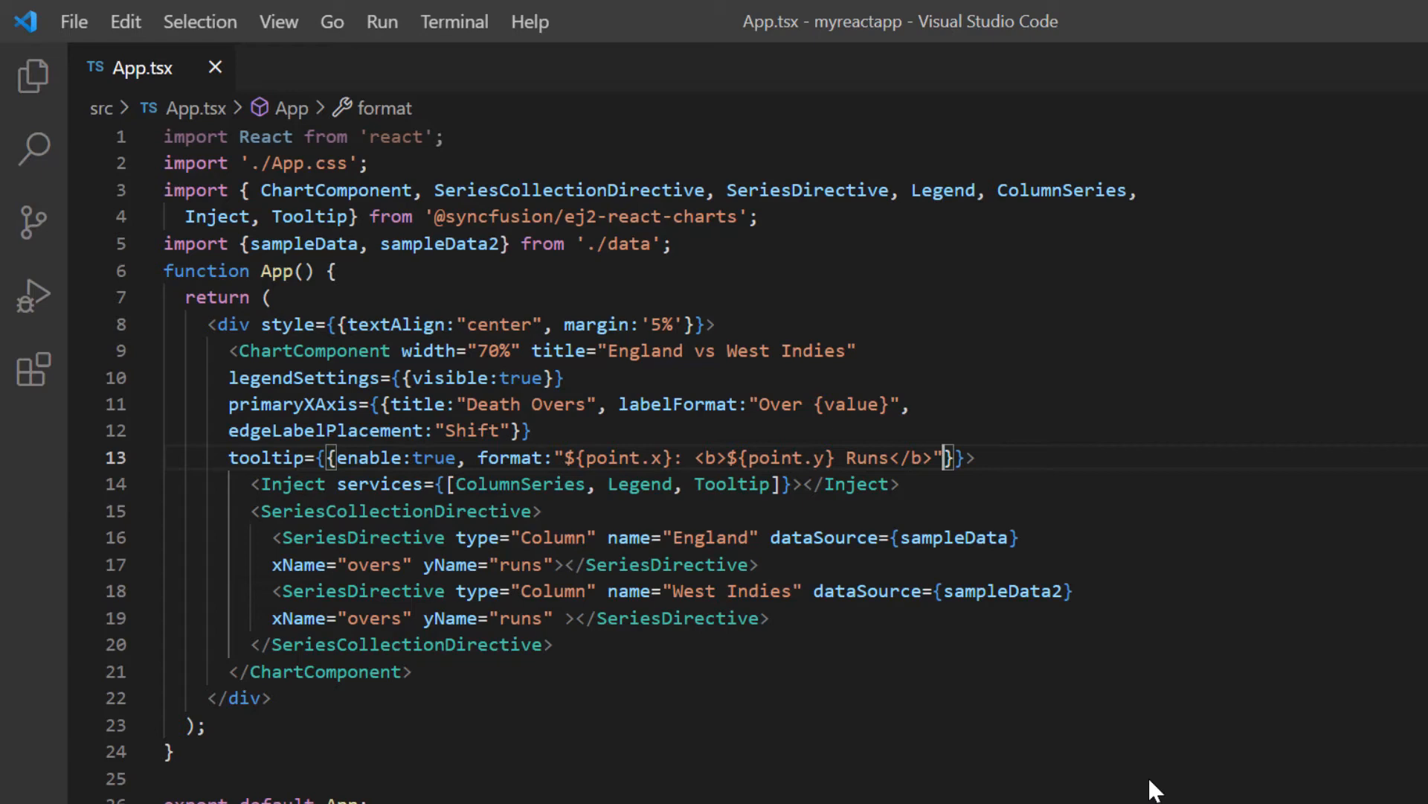
# Step: Add a border property with width 2 and a color on a new line in the tooltip object
pyautogui.write(',')
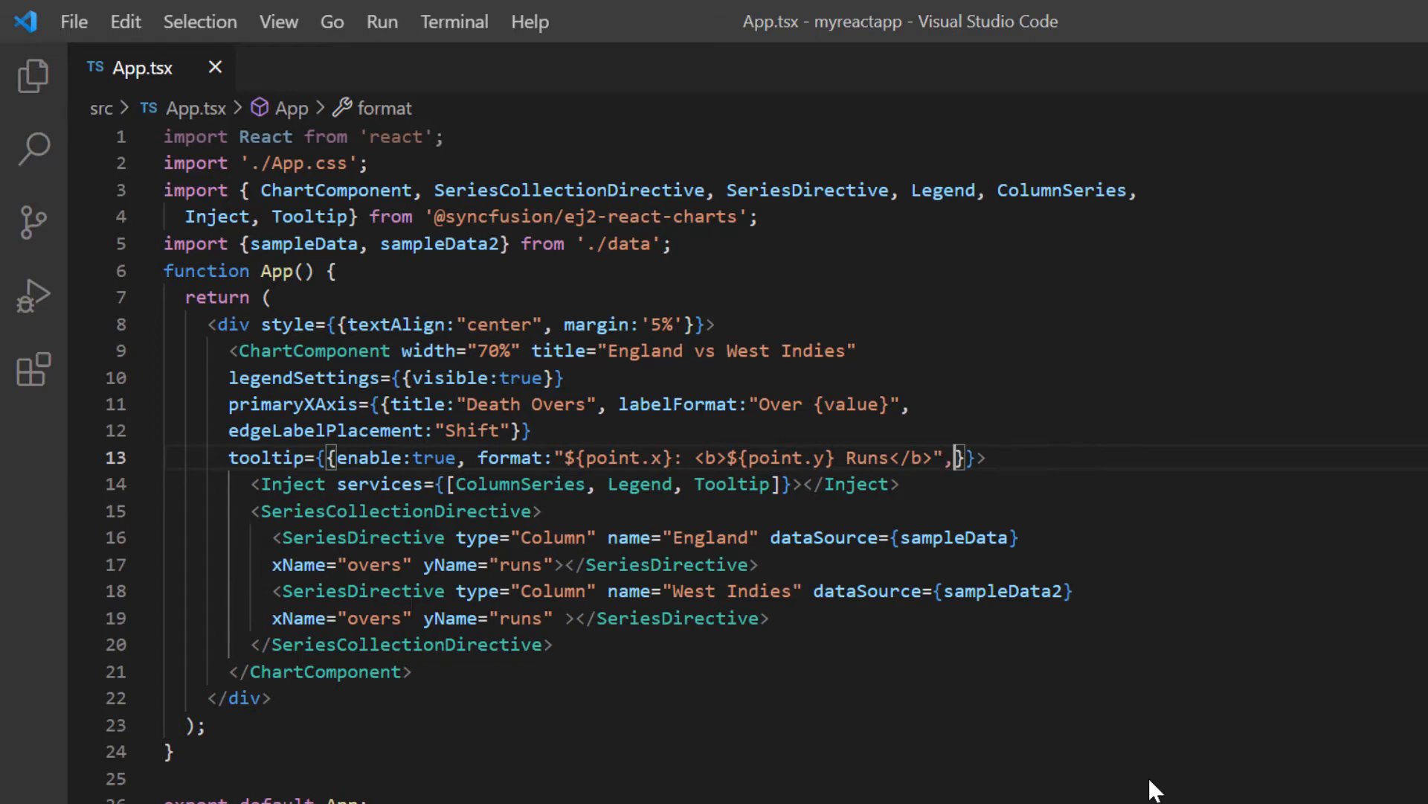
pyautogui.press('Enter')
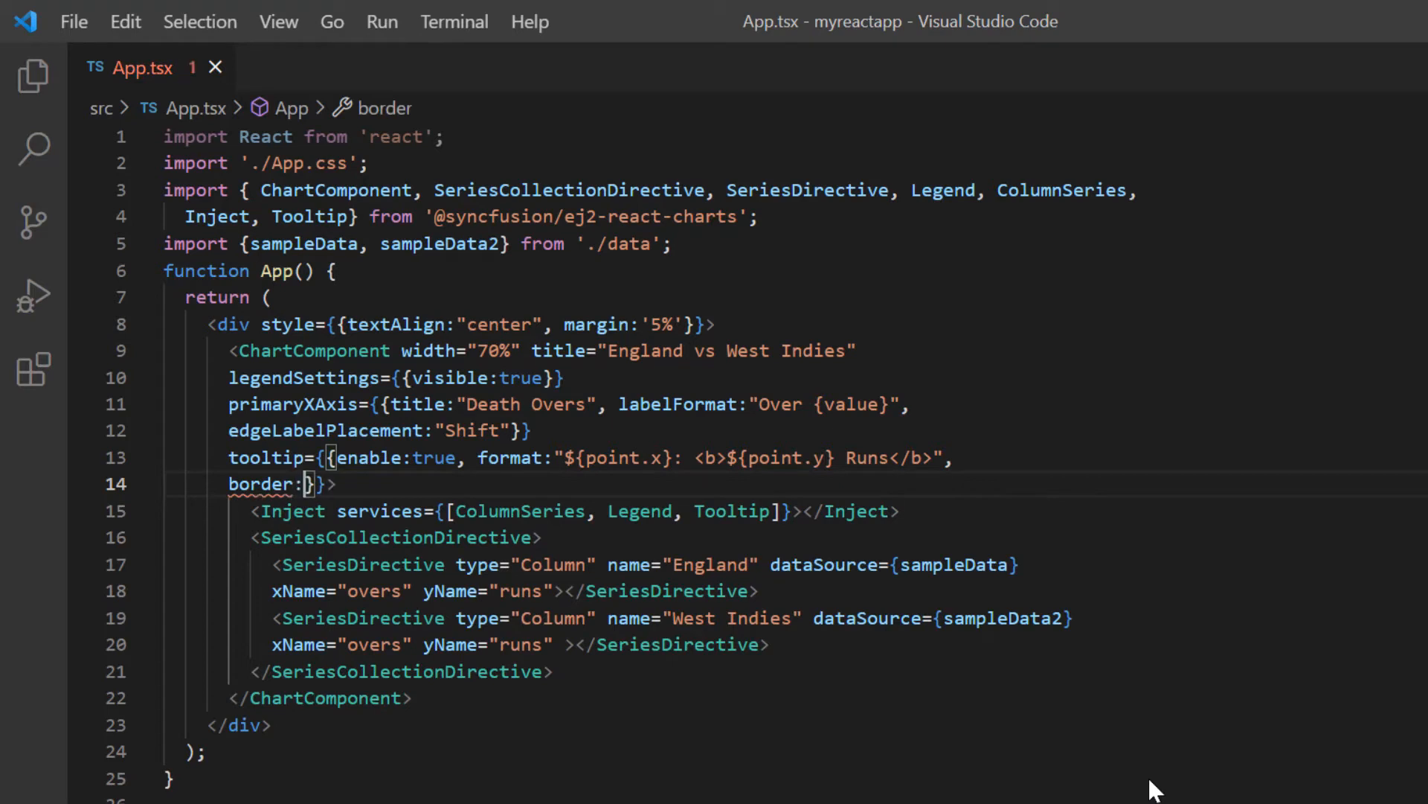
pyautogui.write('width:2, c')
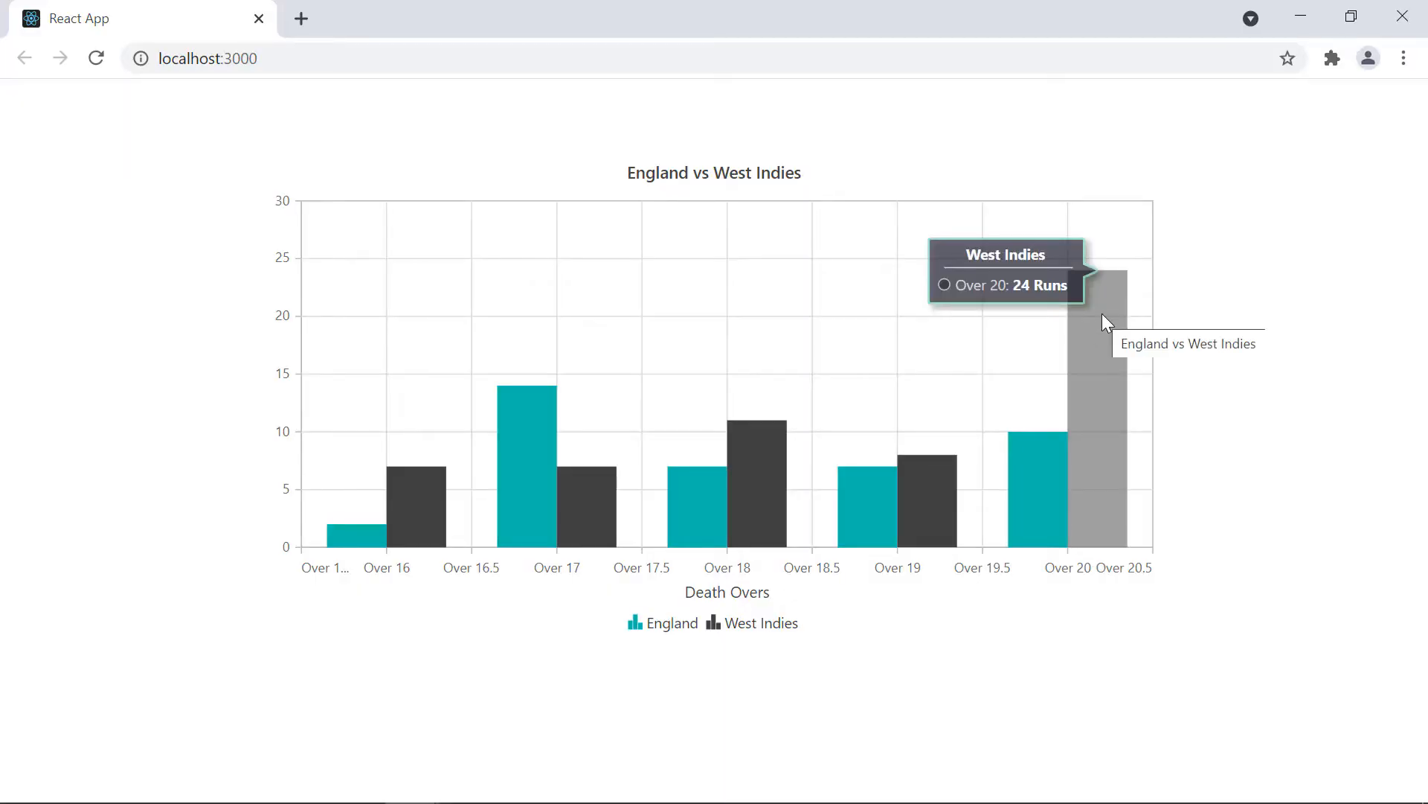
pyautogui.moveTo(527, 400)
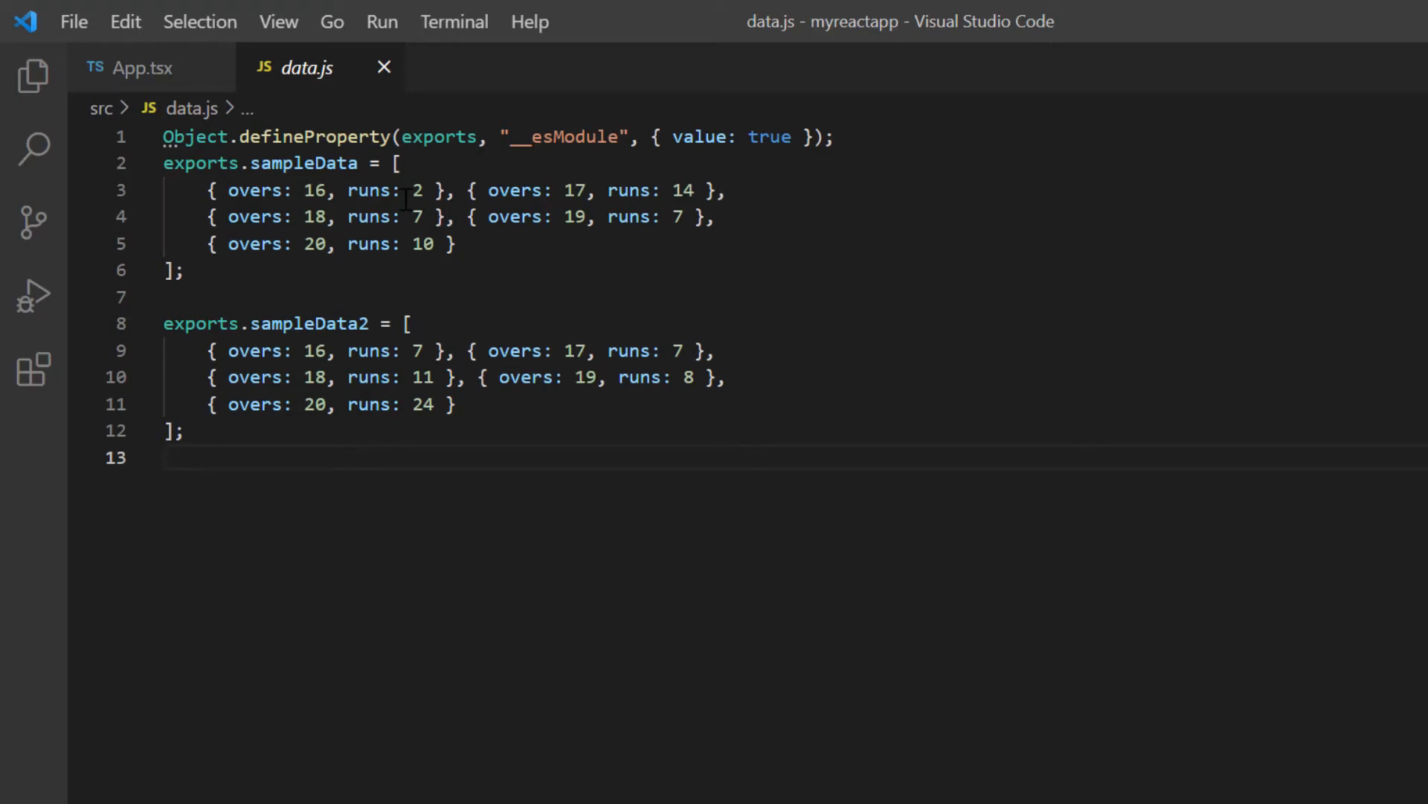
# Step: Copy the runs field name and add tooltipMappingName="" to the England series
pyautogui.doubleClick(370, 190)
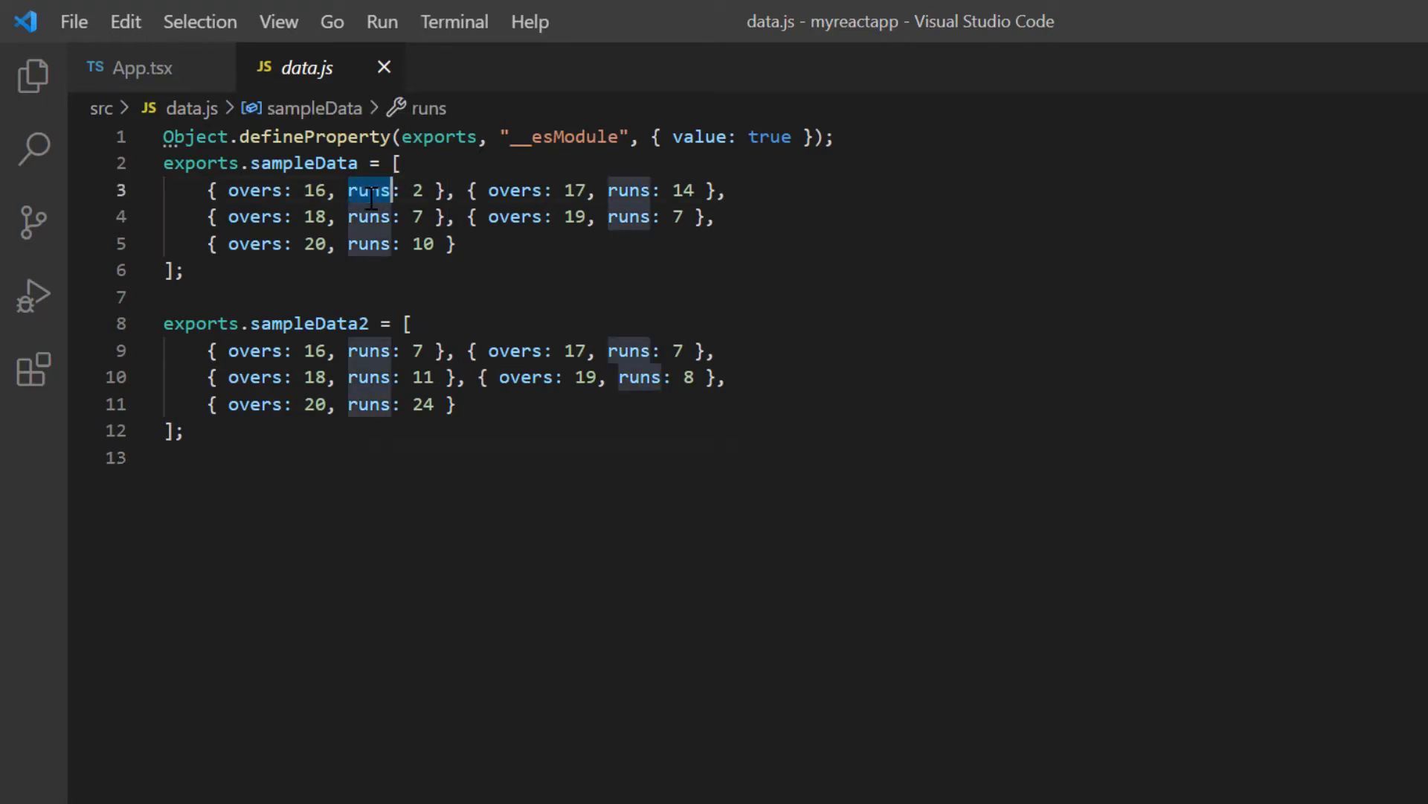
pyautogui.click(143, 67)
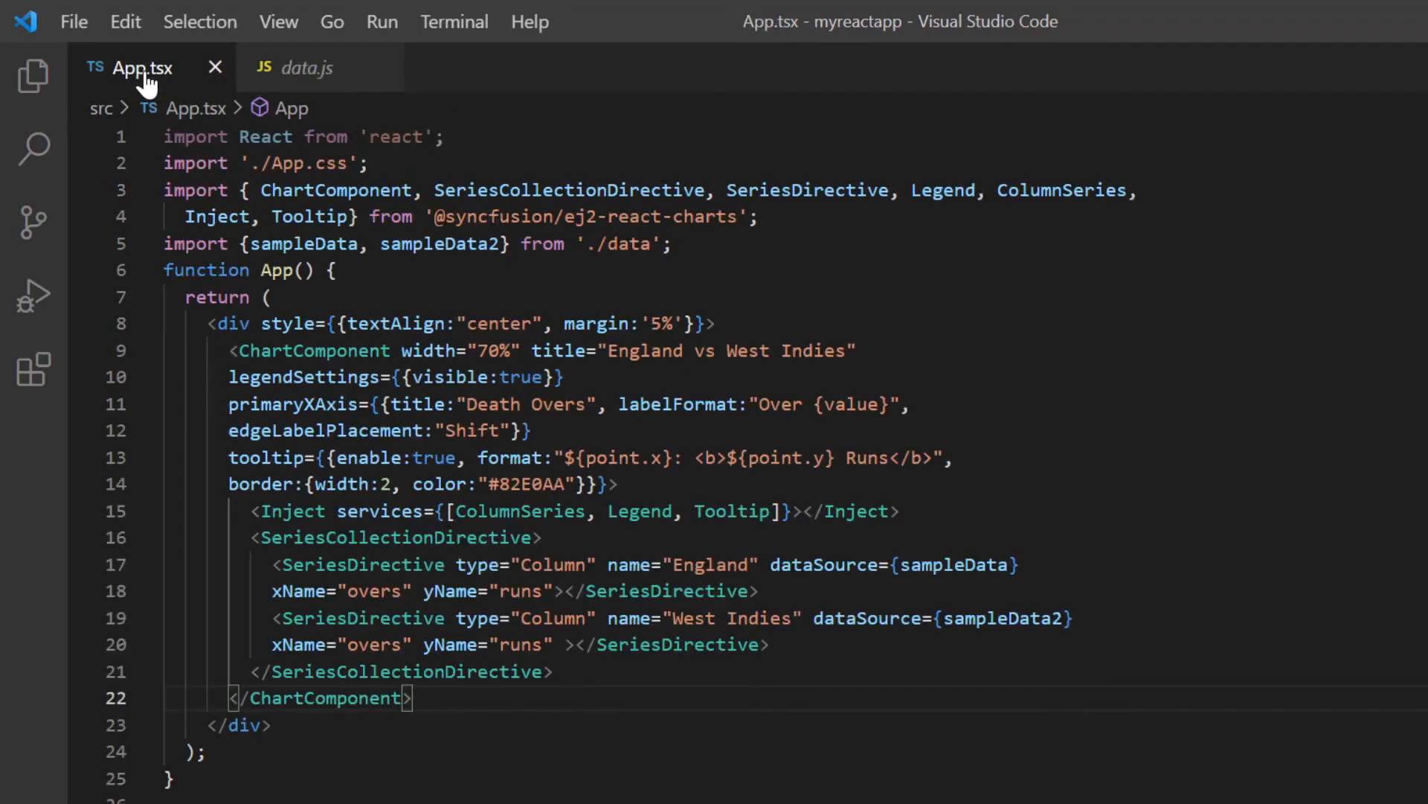
pyautogui.write('tooltipMappingName')
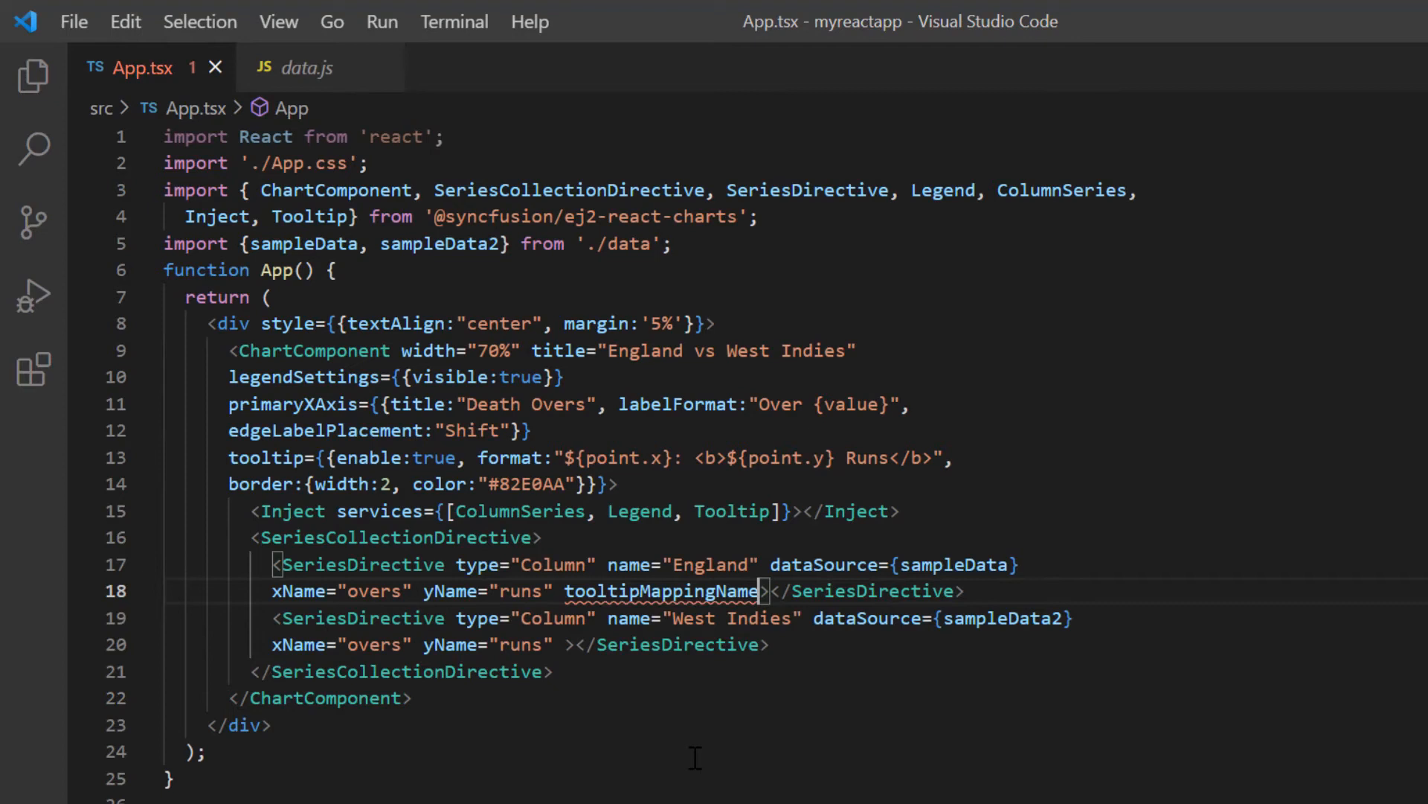
pyautogui.write('=""')
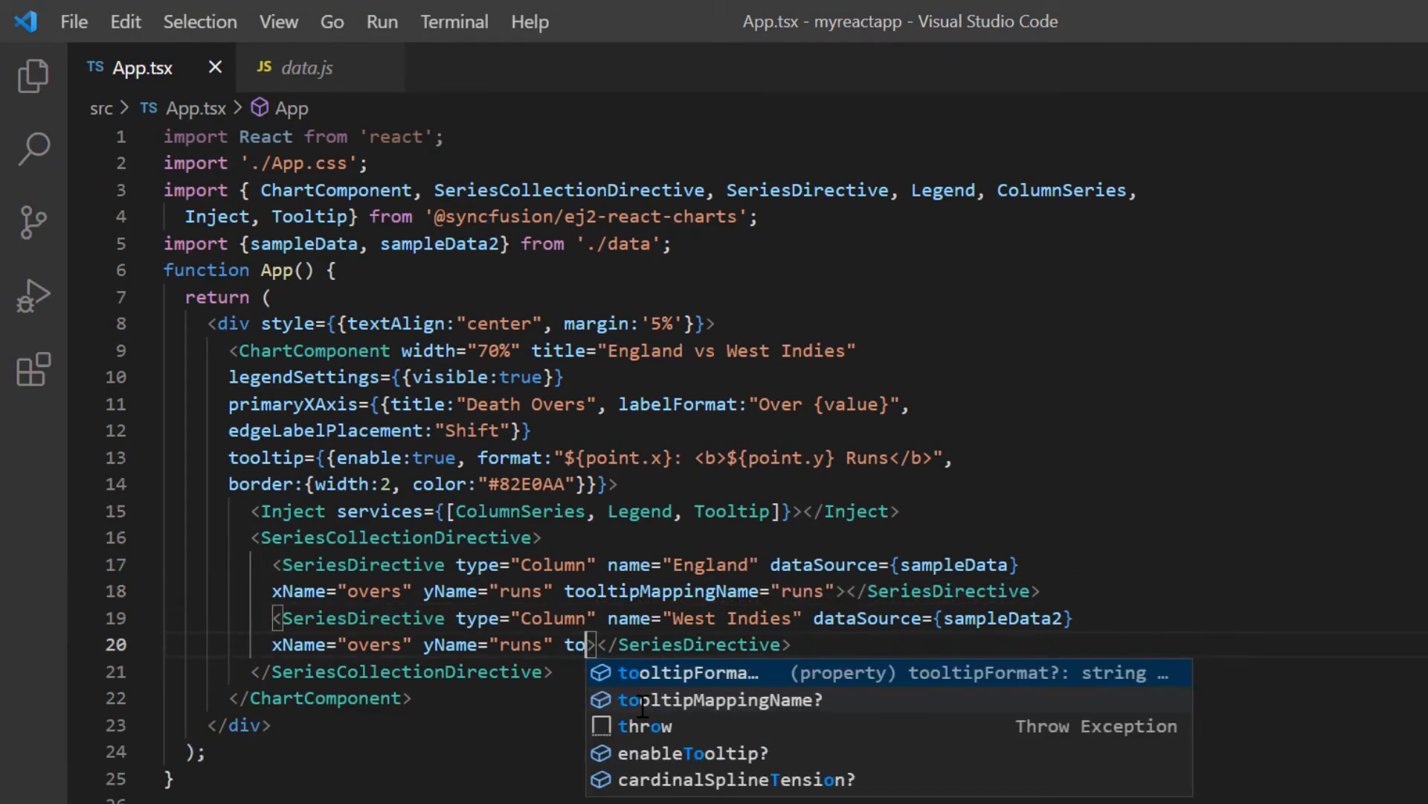
# Step: Map the West Indies series tooltip to runs and change the format to ${point.tooltip} Runs
pyautogui.click(718, 699)
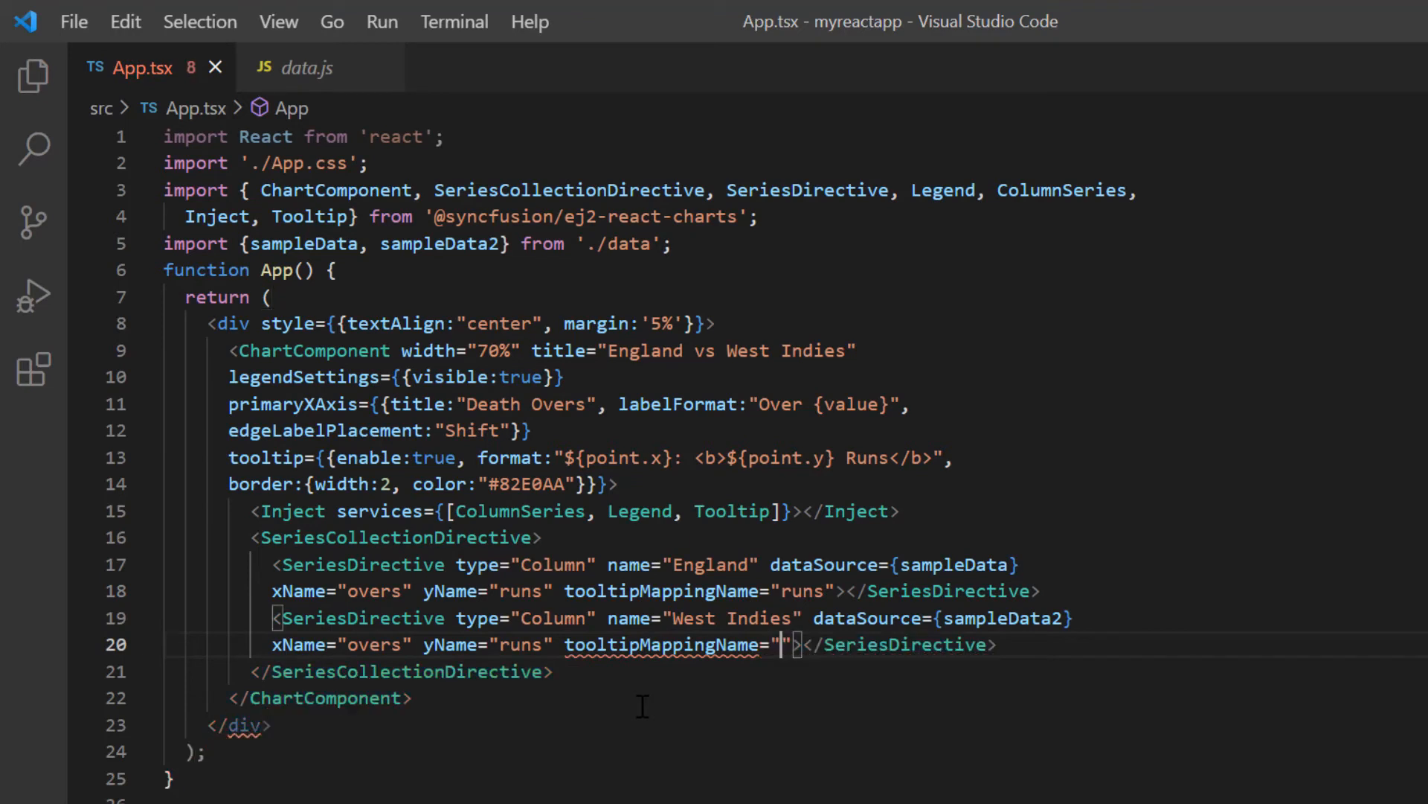
pyautogui.write('runs')
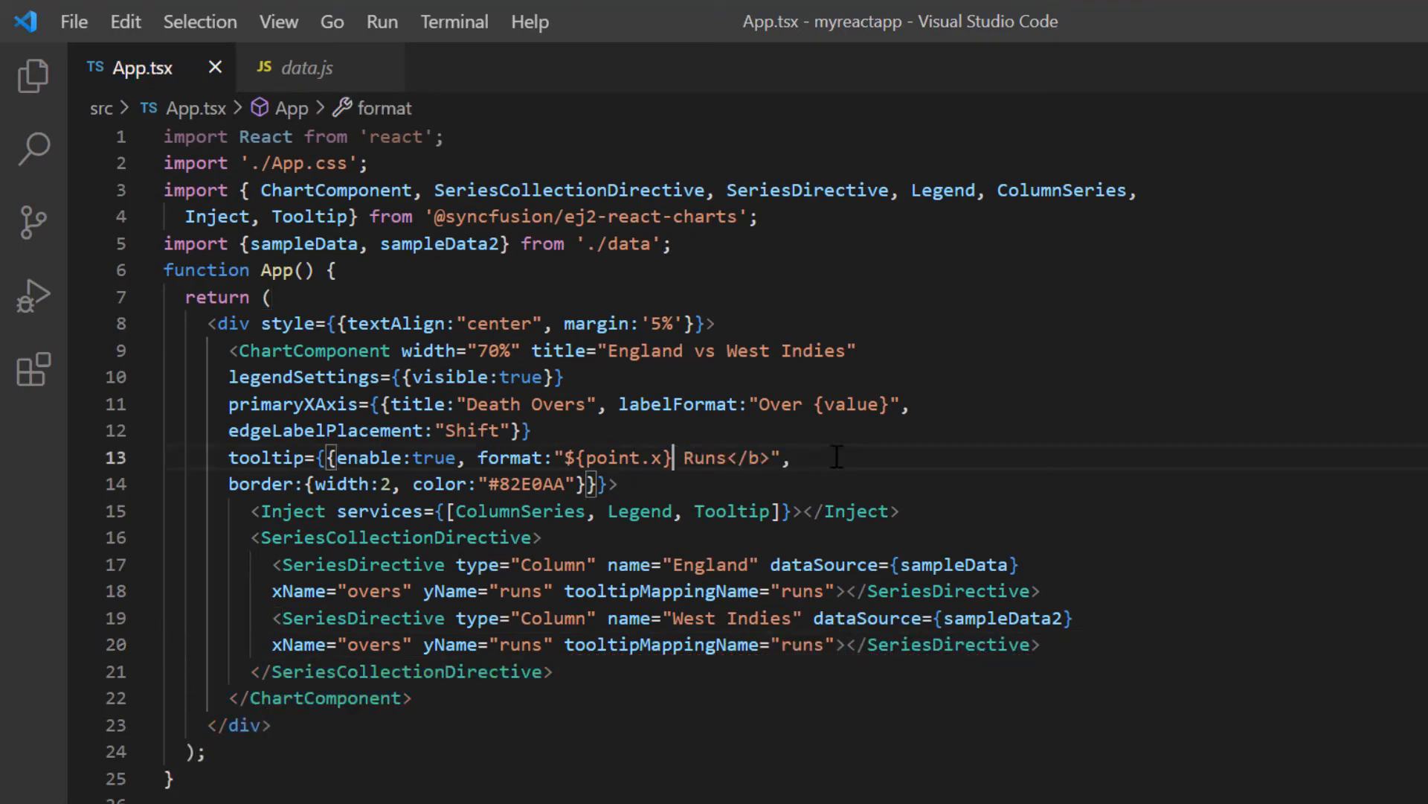
pyautogui.write('tool')
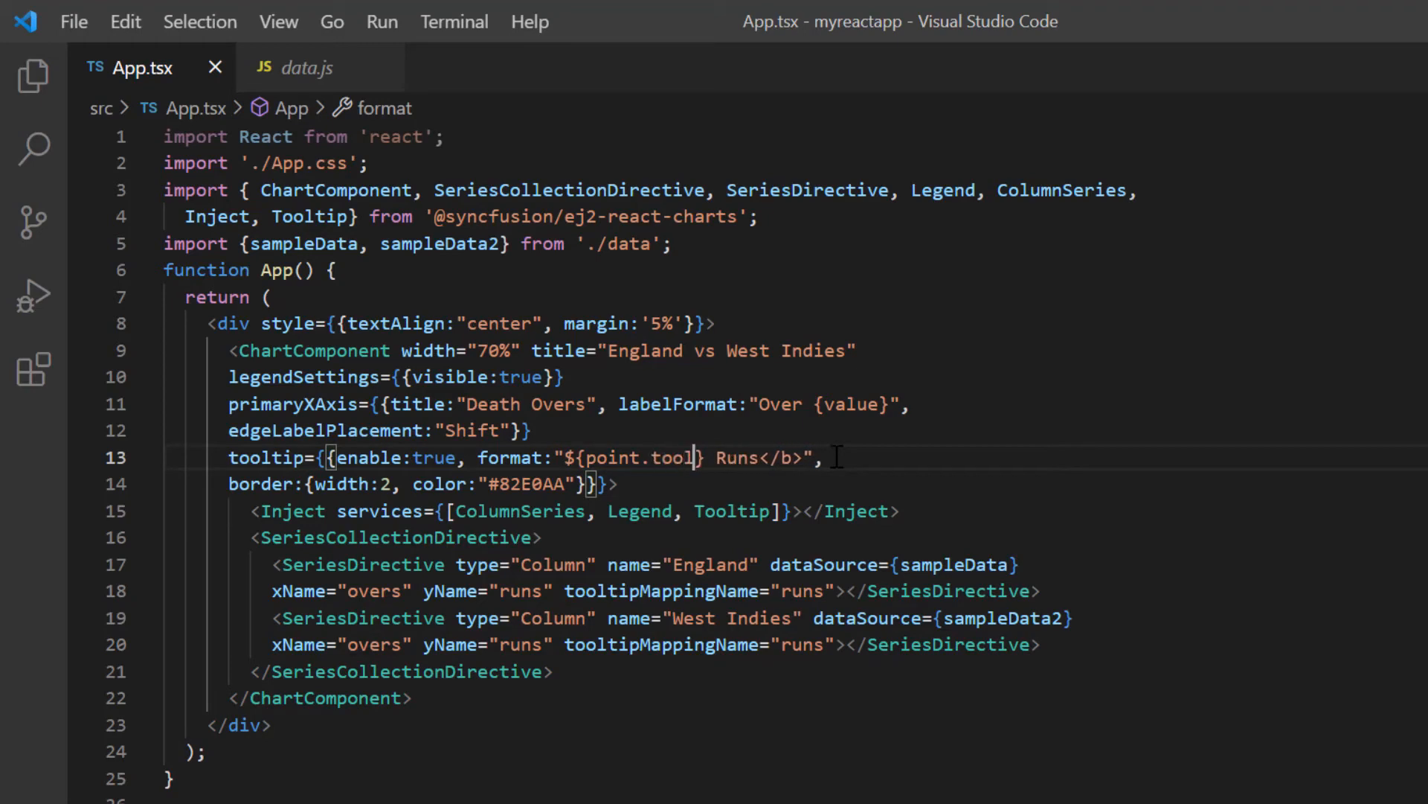
pyautogui.write('tip')
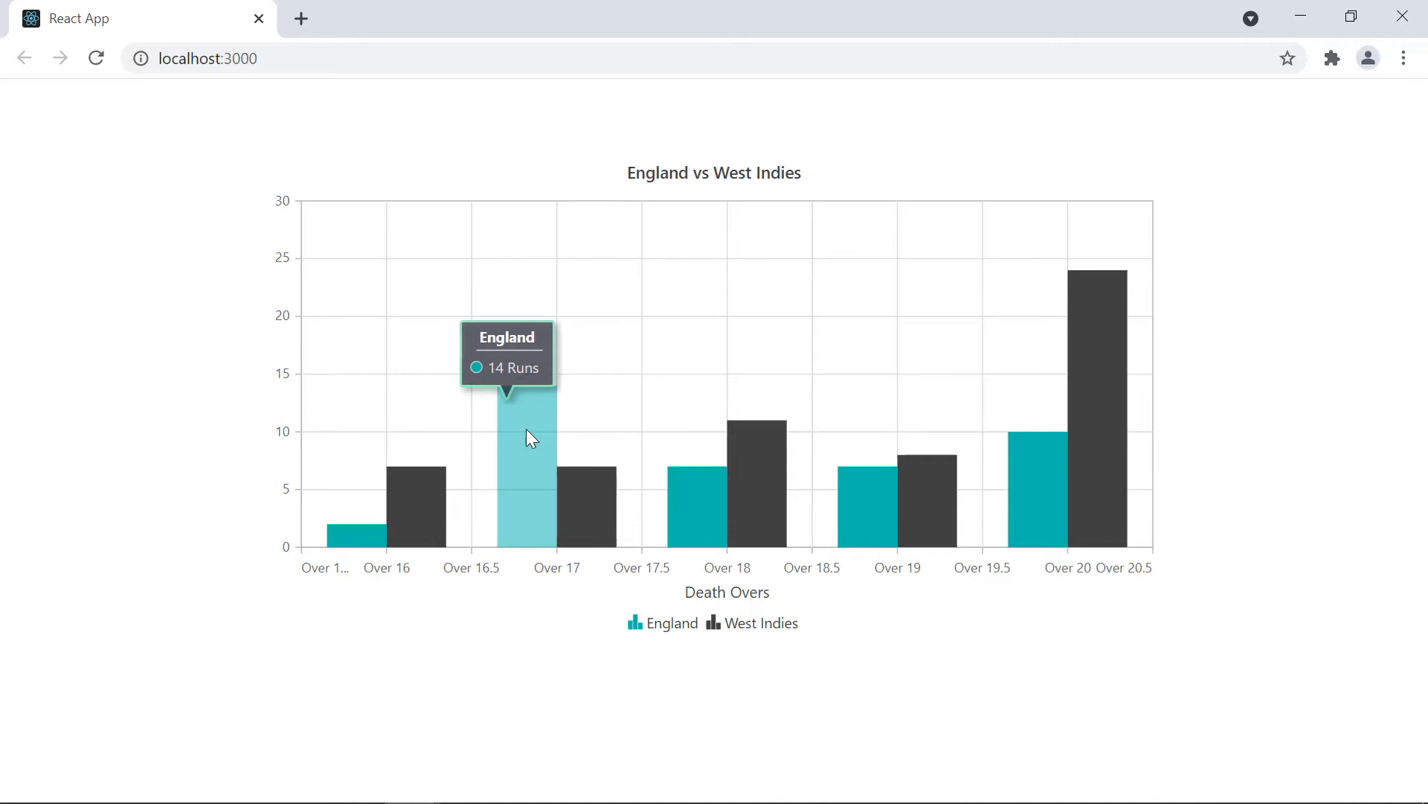
pyautogui.moveTo(599, 497)
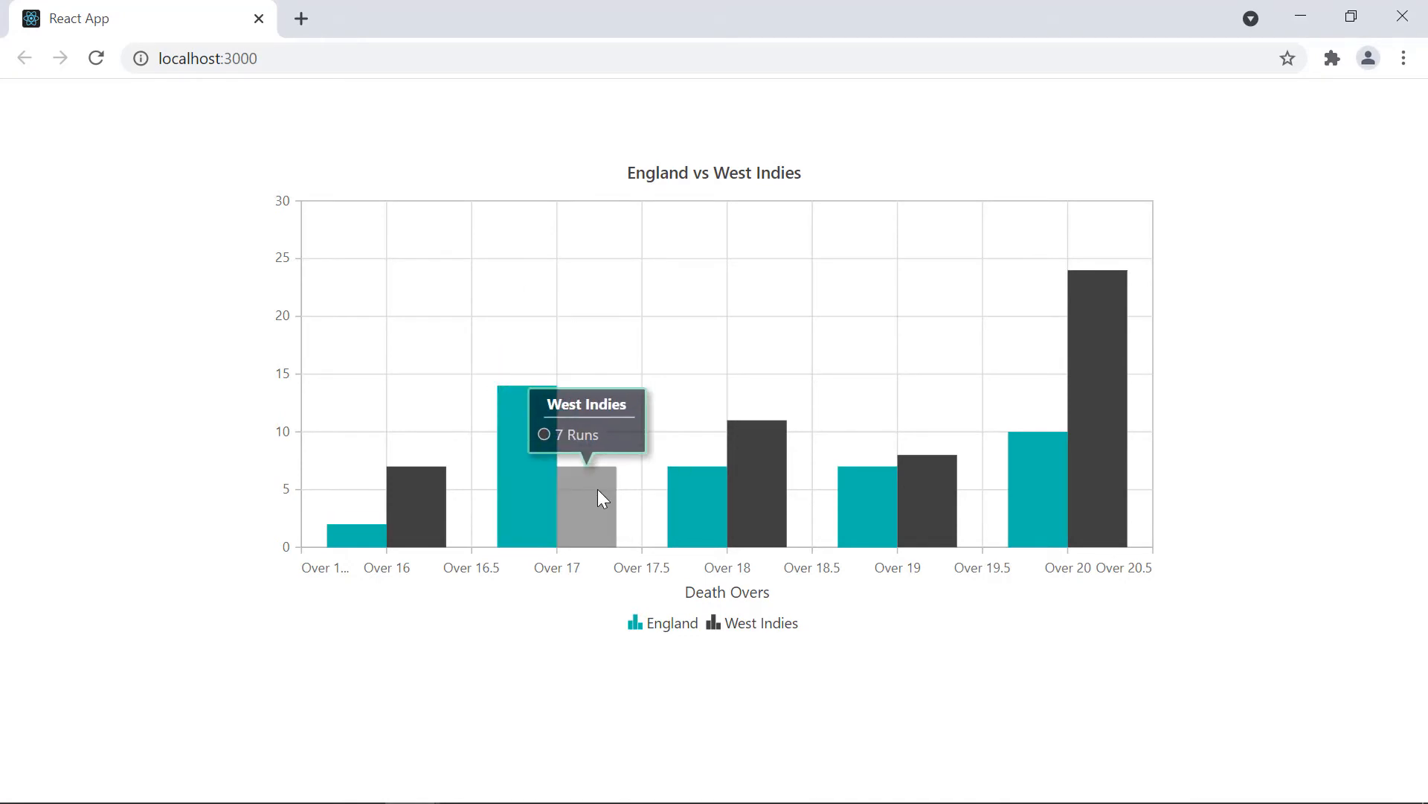
pyautogui.moveTo(734, 497)
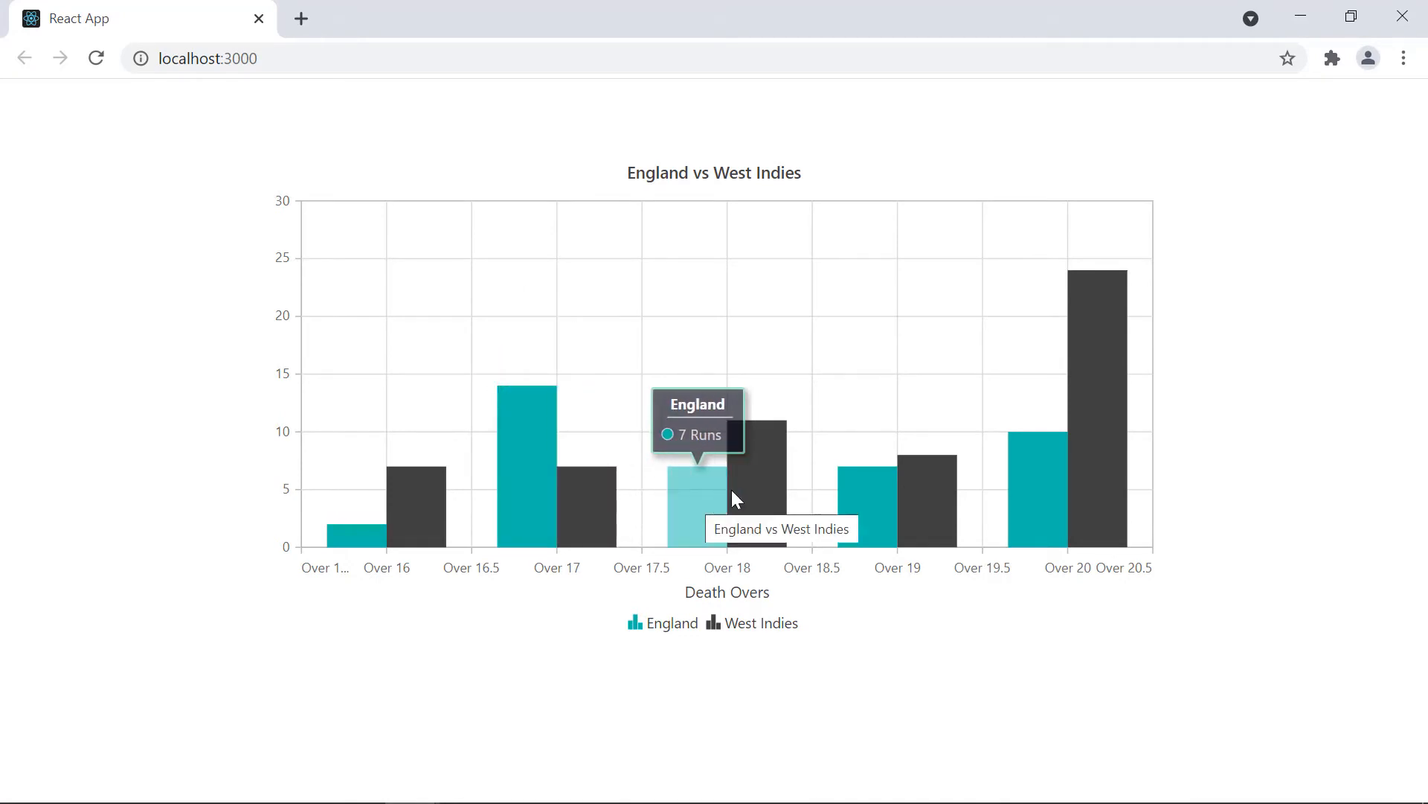
pyautogui.moveTo(927, 492)
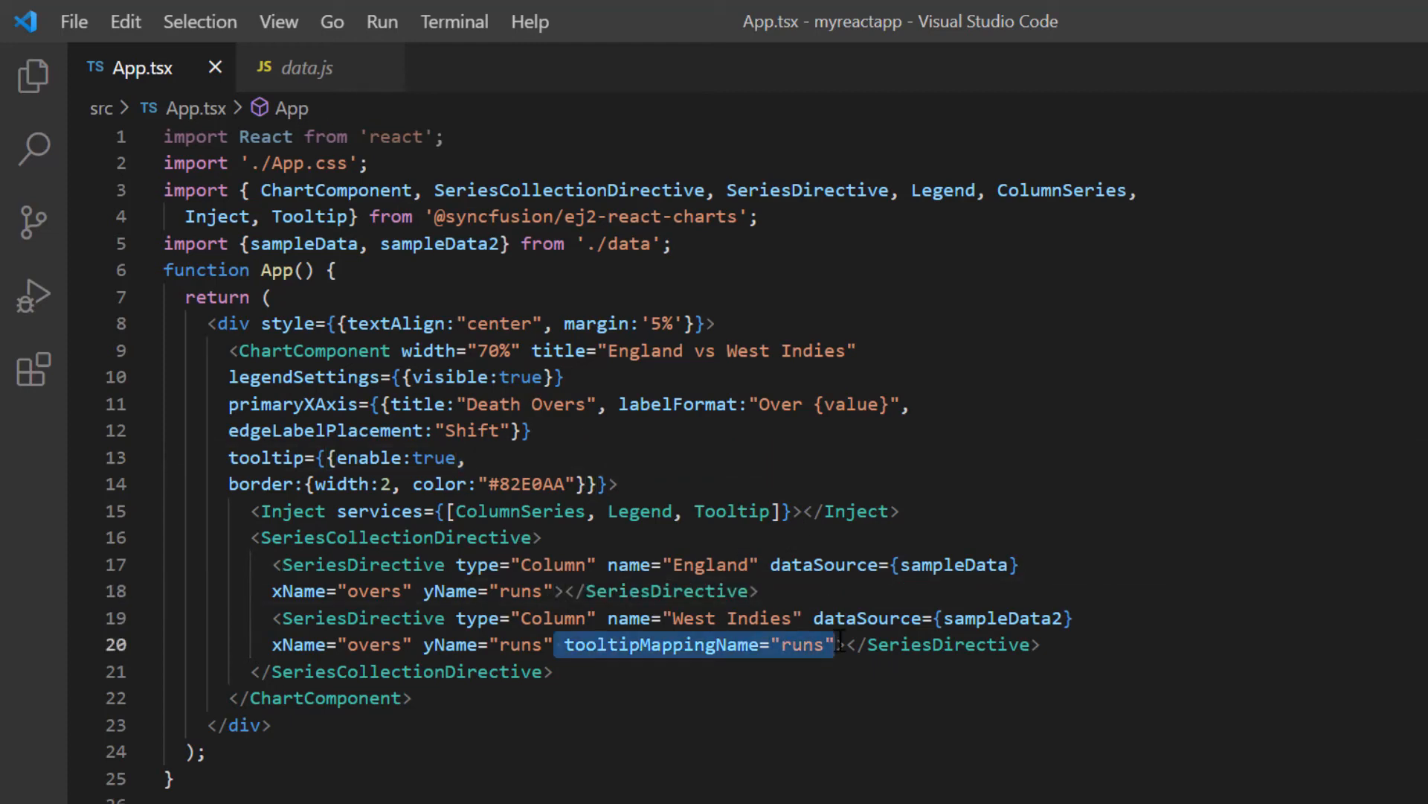
# Step: Remove the tooltip mapping and add template:"<span>${}</span>" to the tooltip settings
pyautogui.press('Delete')
pyautogui.write(' template')
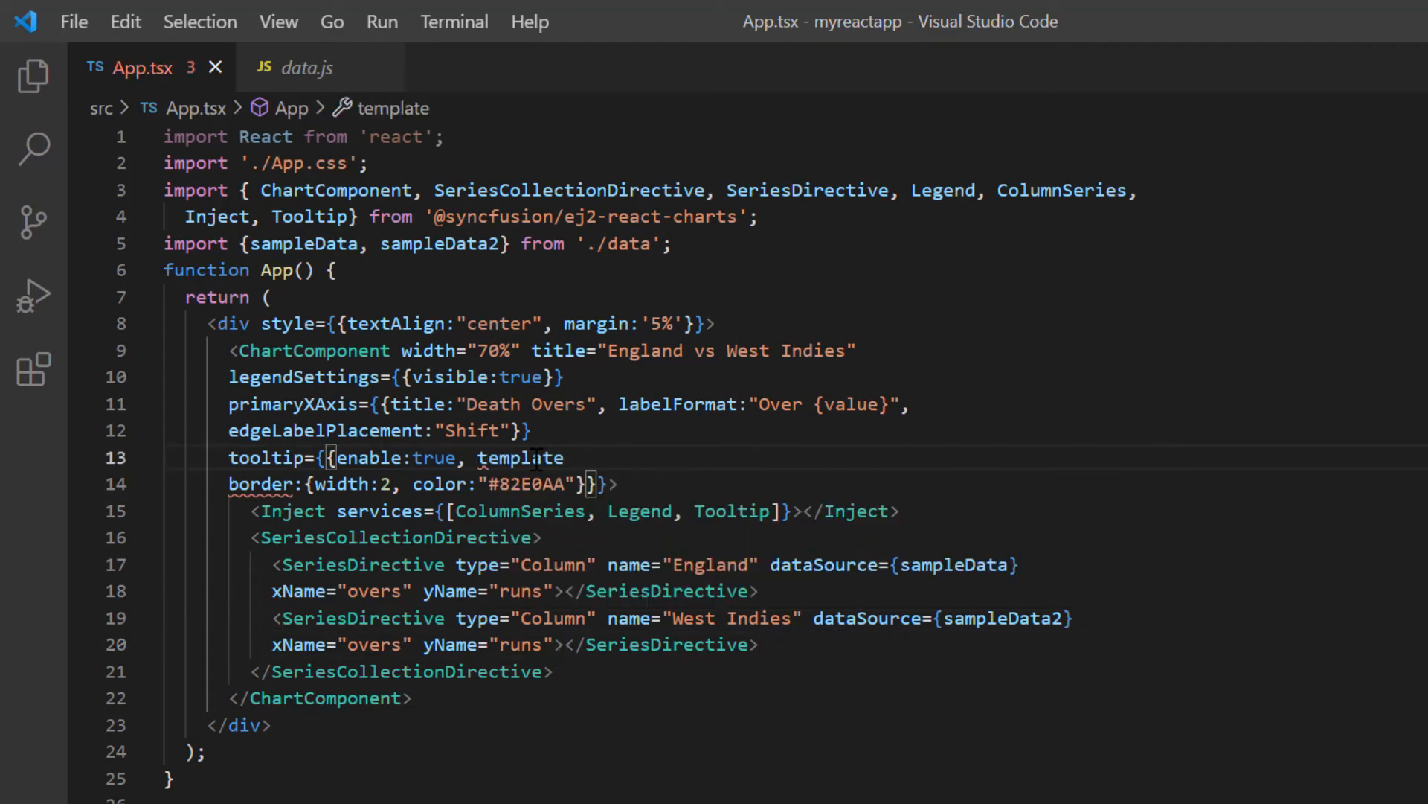
pyautogui.write(':"<span>${}</span>"')
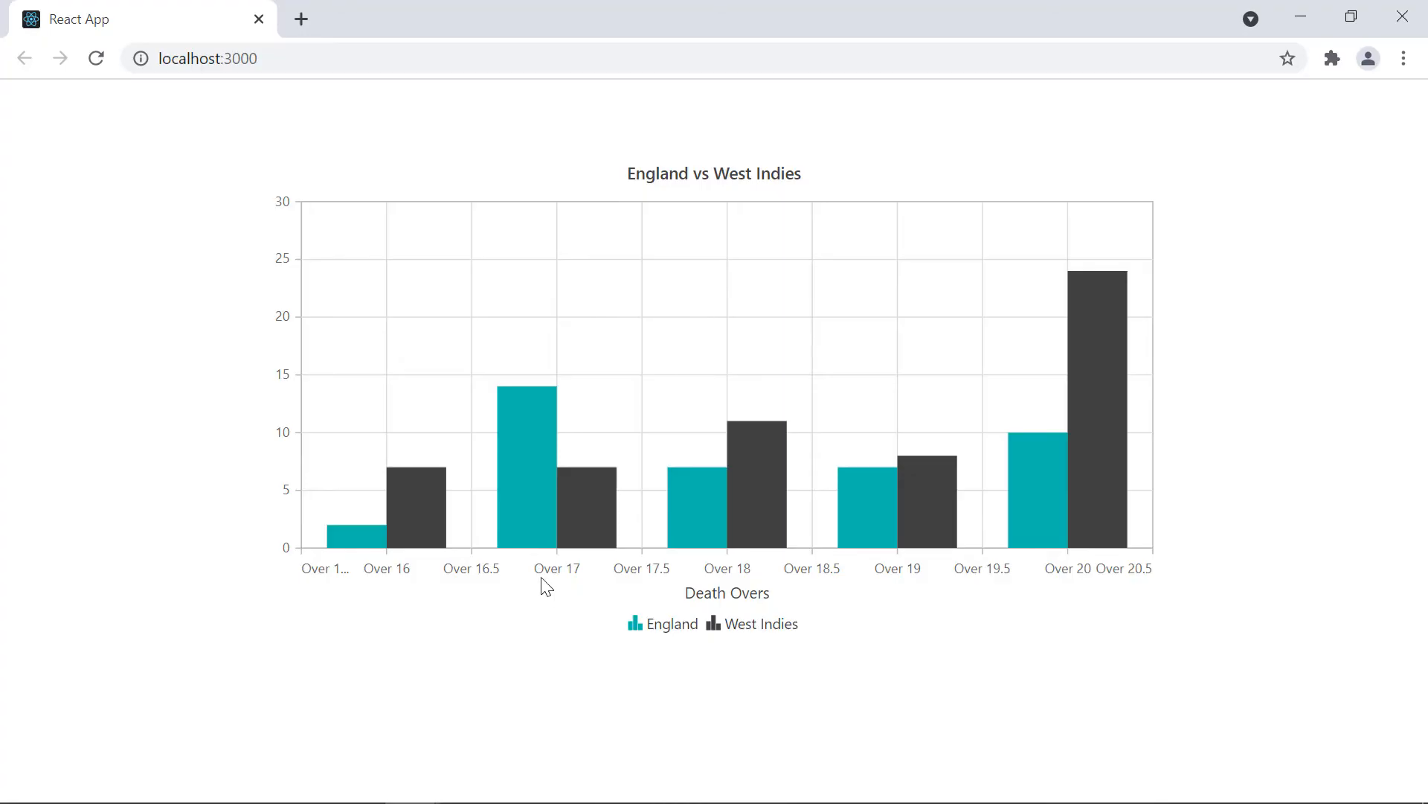
pyautogui.moveTo(584, 501)
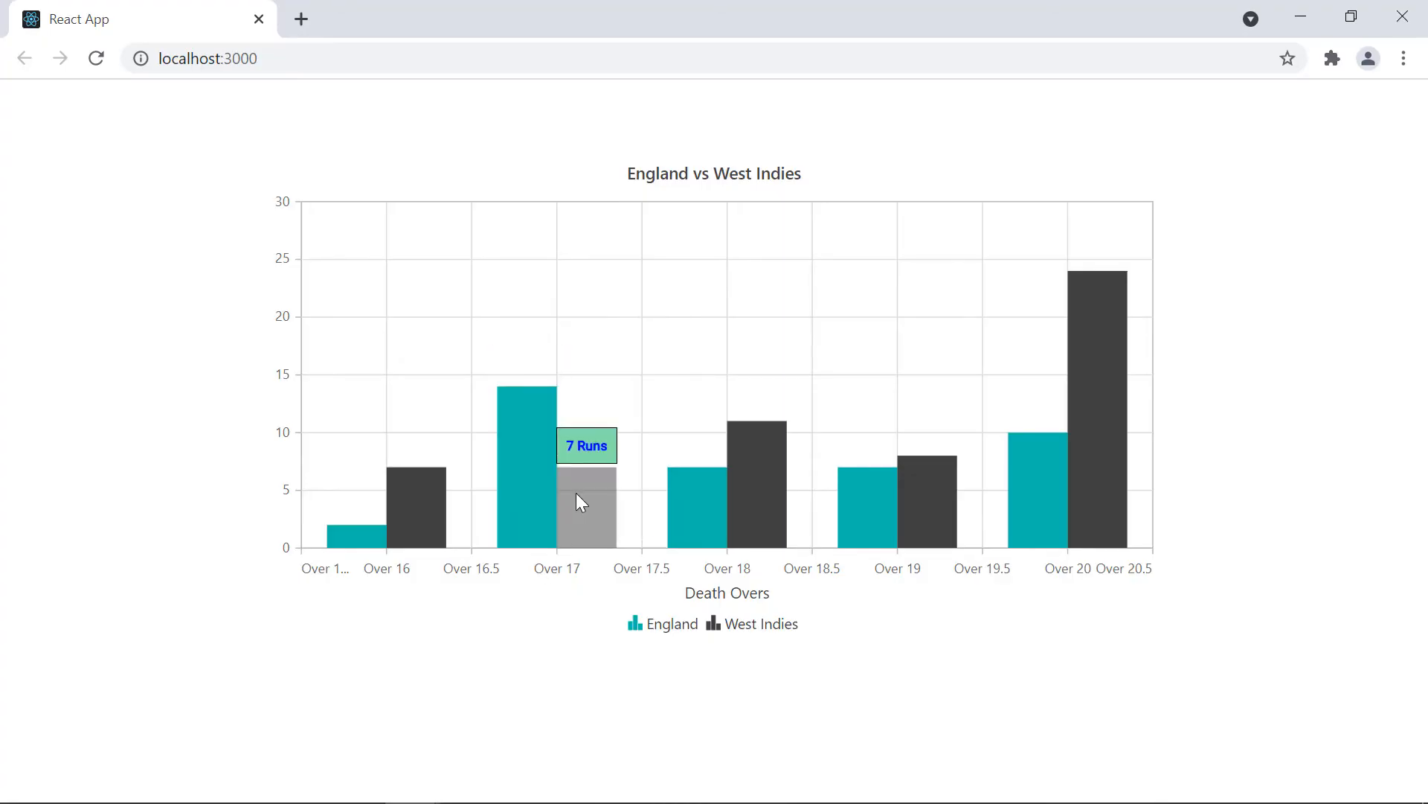
pyautogui.moveTo(695, 497)
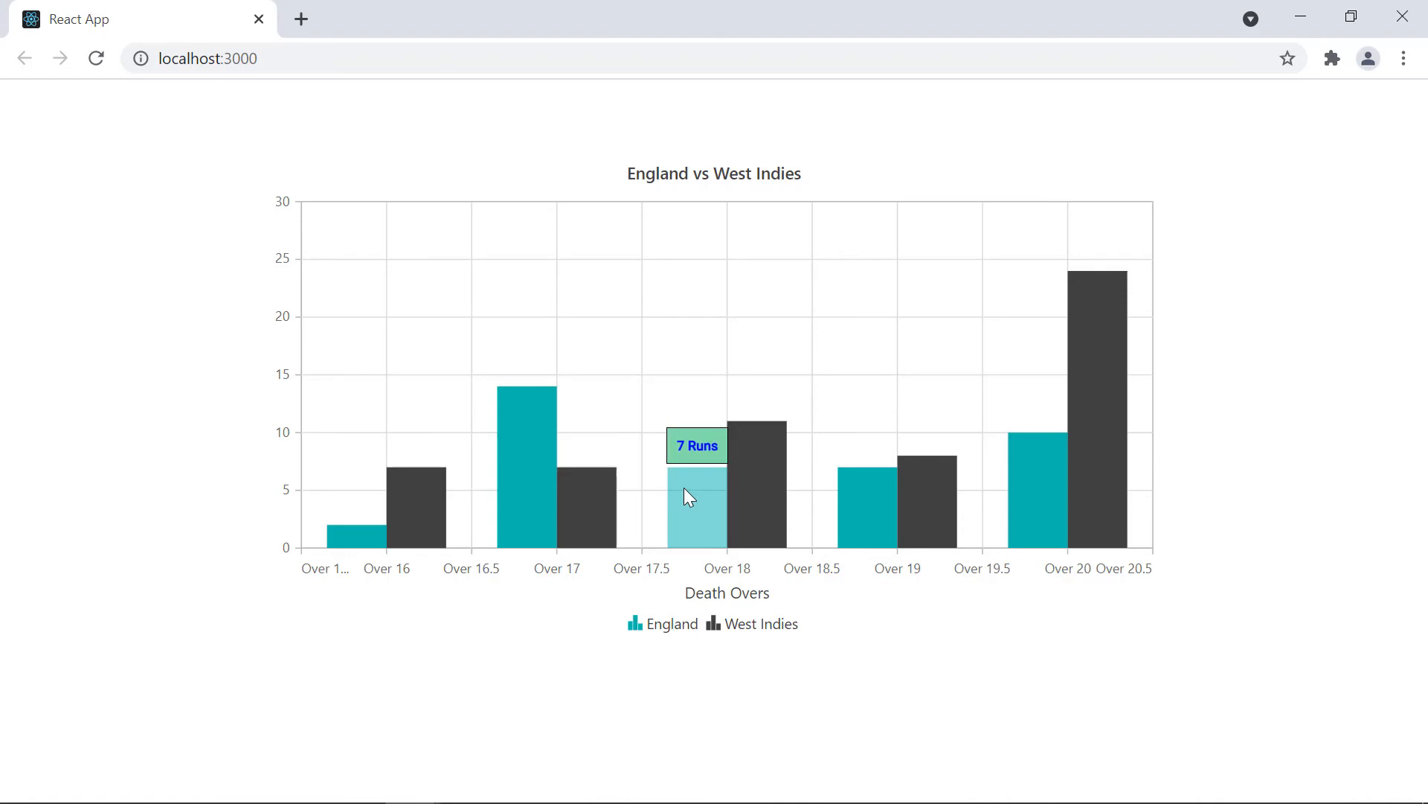
pyautogui.moveTo(760, 483)
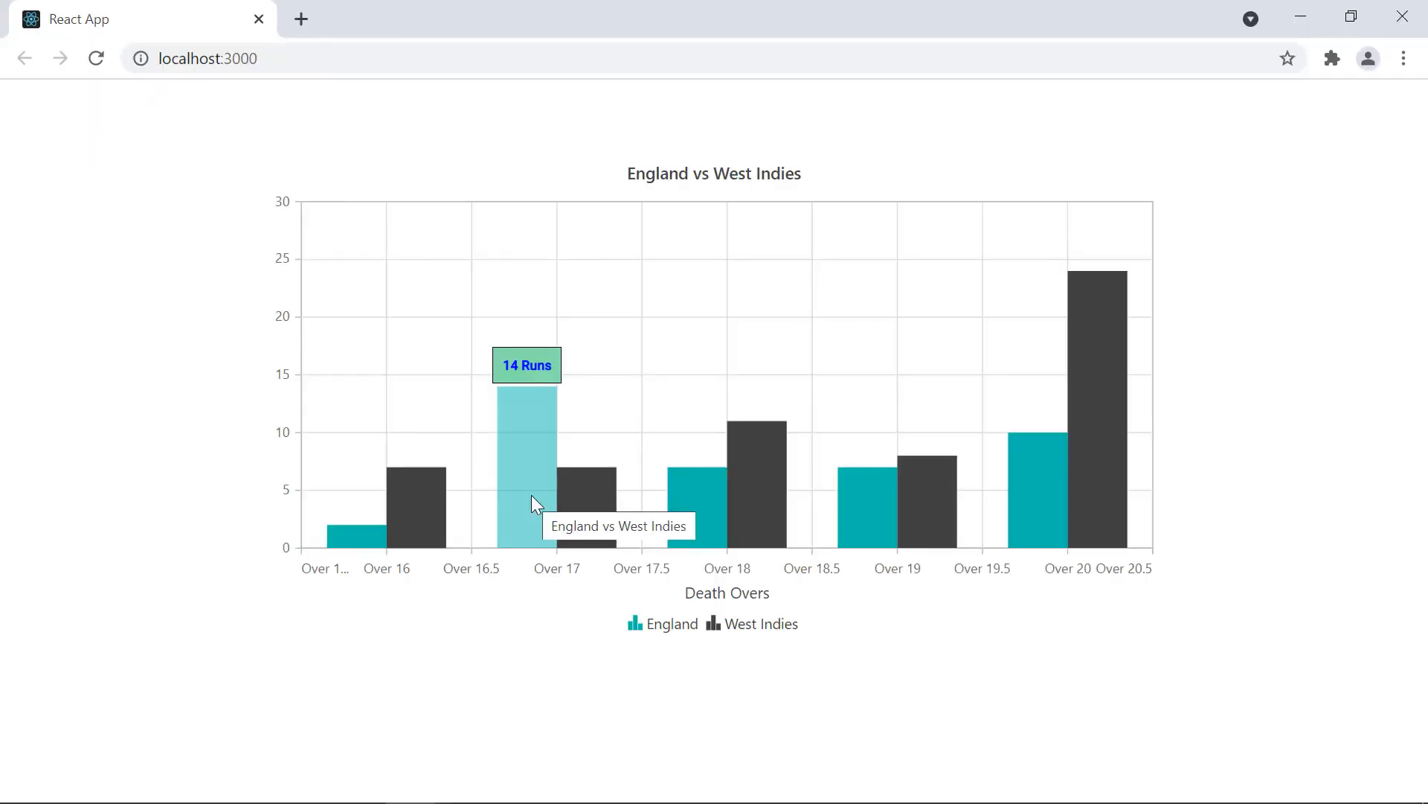
pyautogui.moveTo(674, 495)
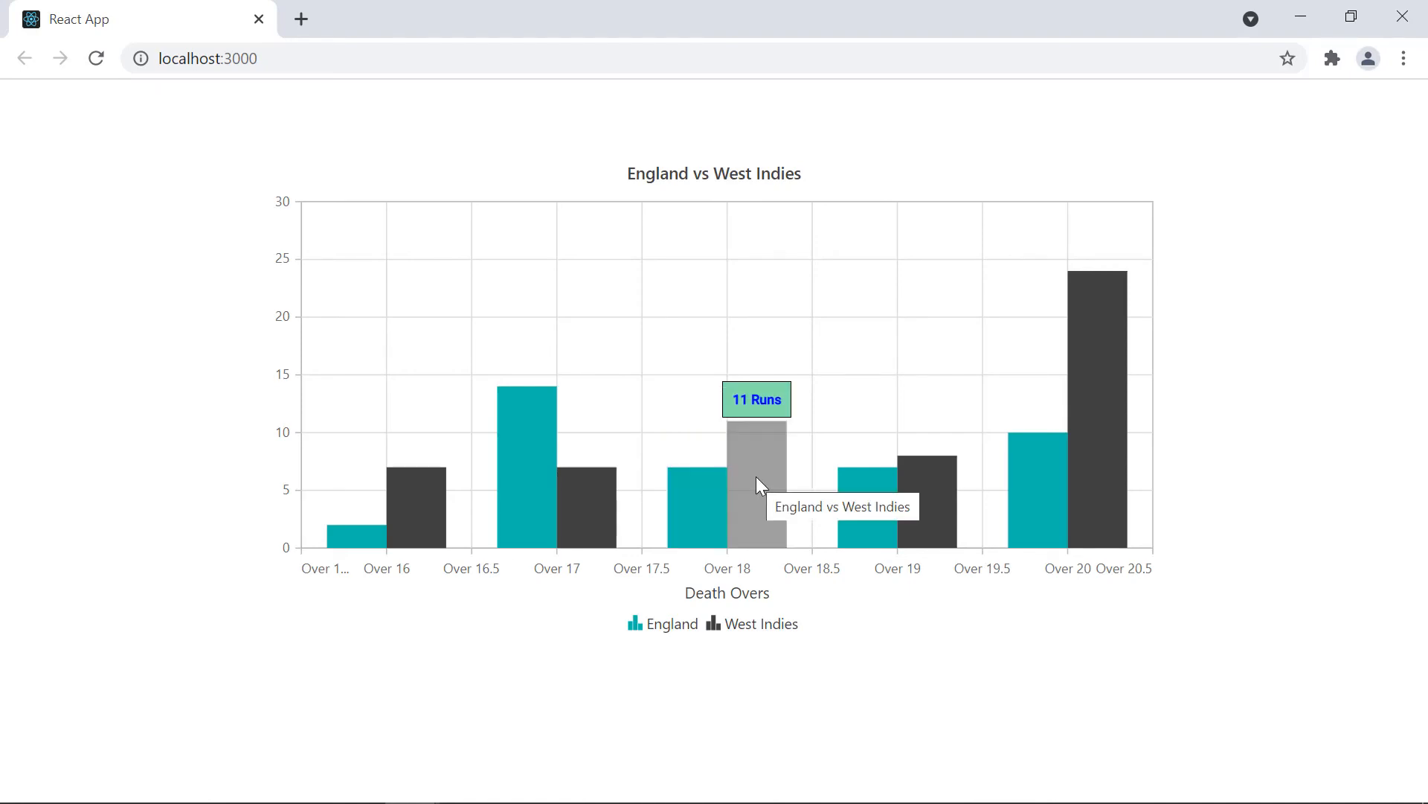
pyautogui.moveTo(533, 504)
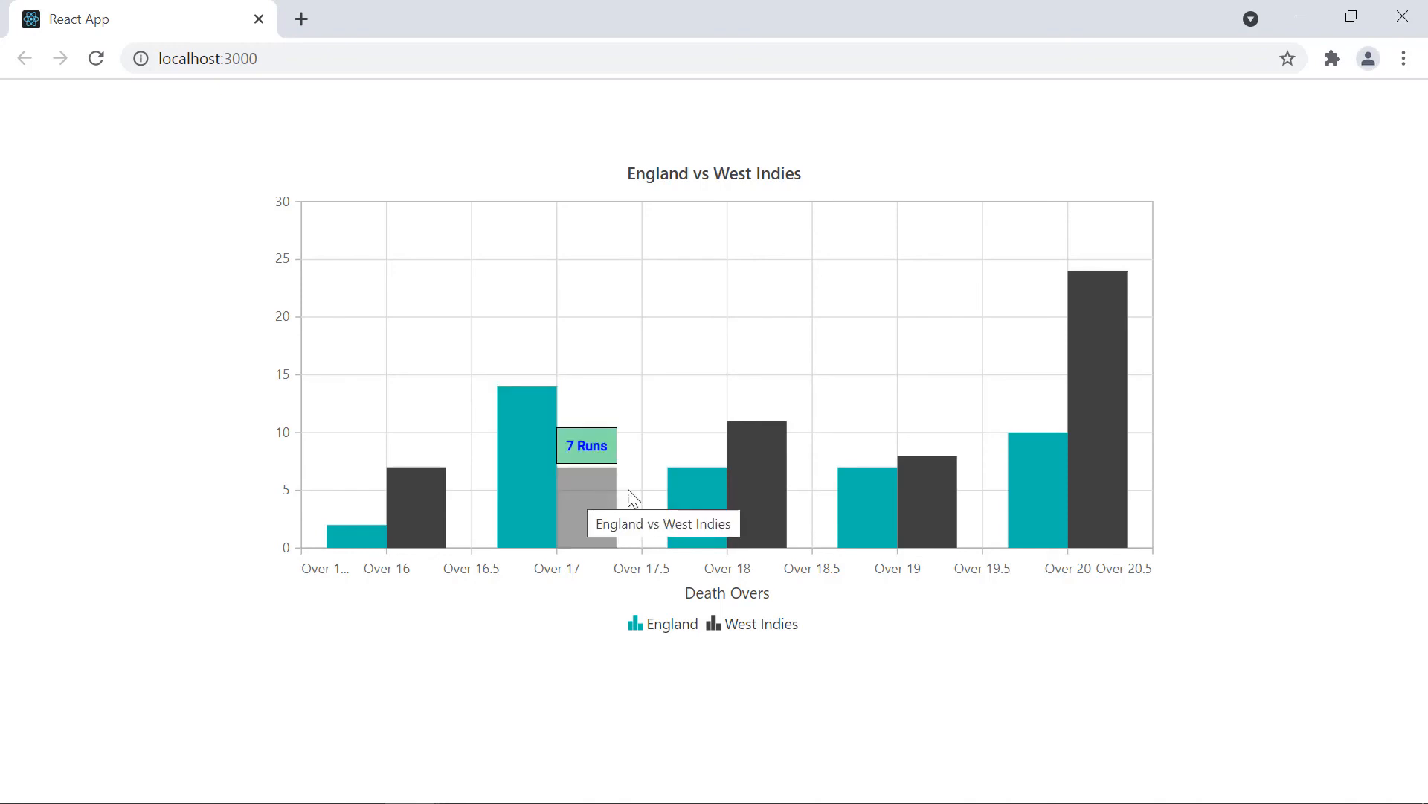
pyautogui.moveTo(752, 483)
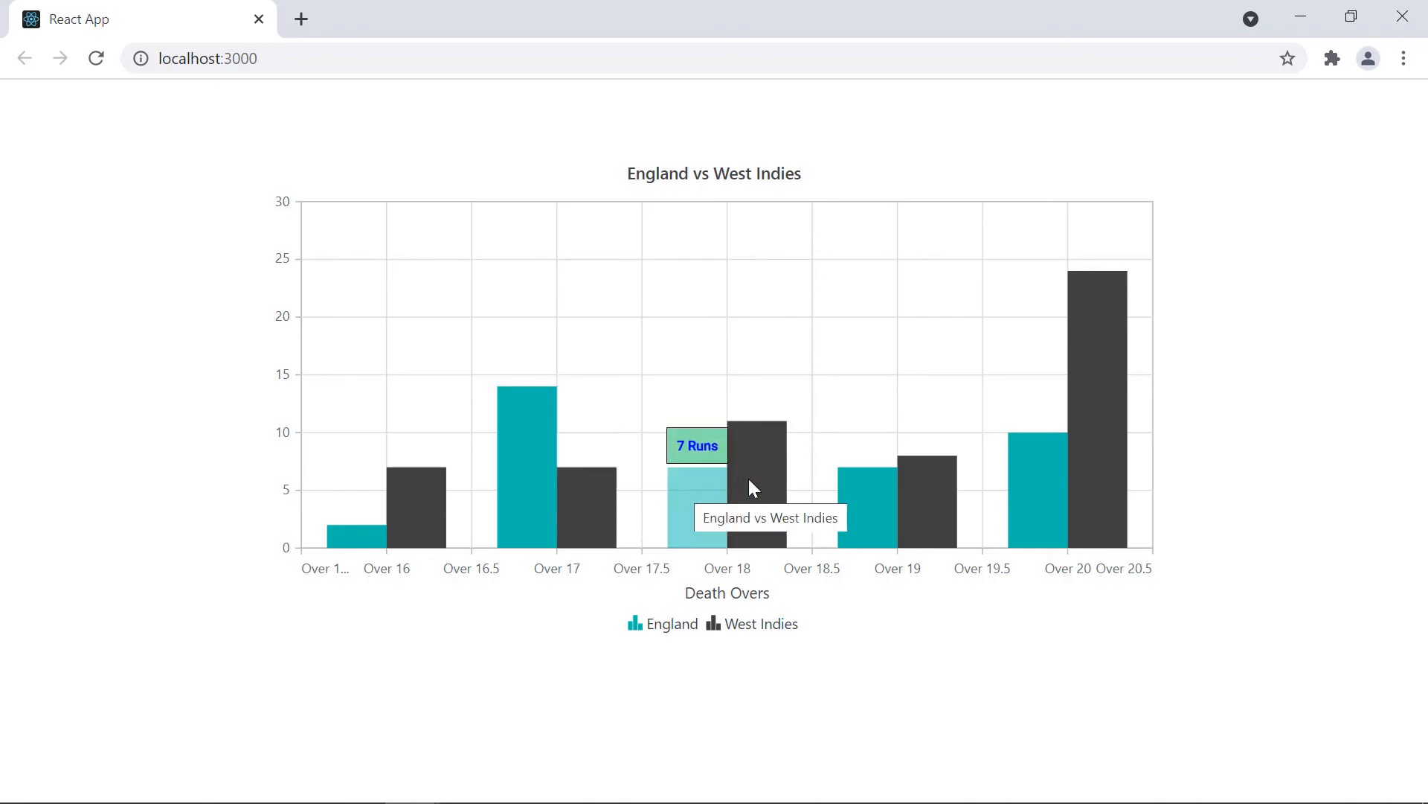